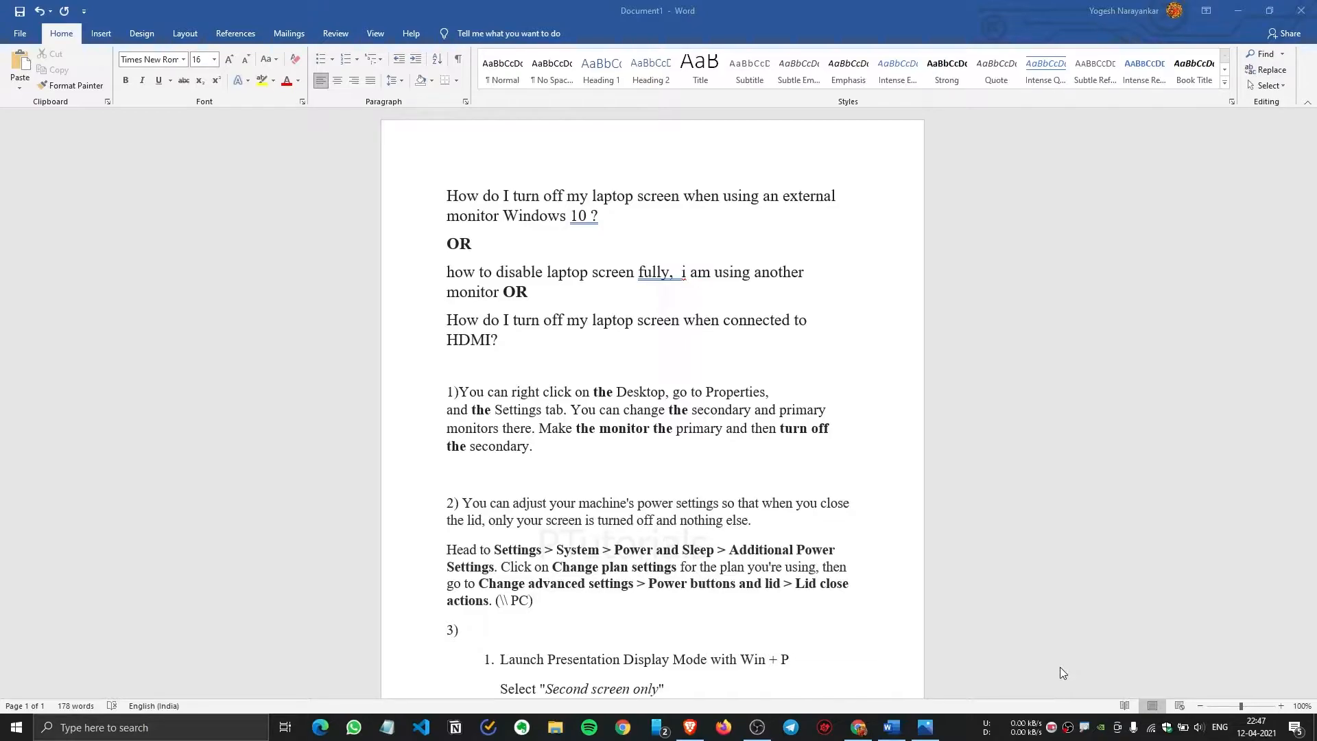
pyautogui.moveTo(530, 632)
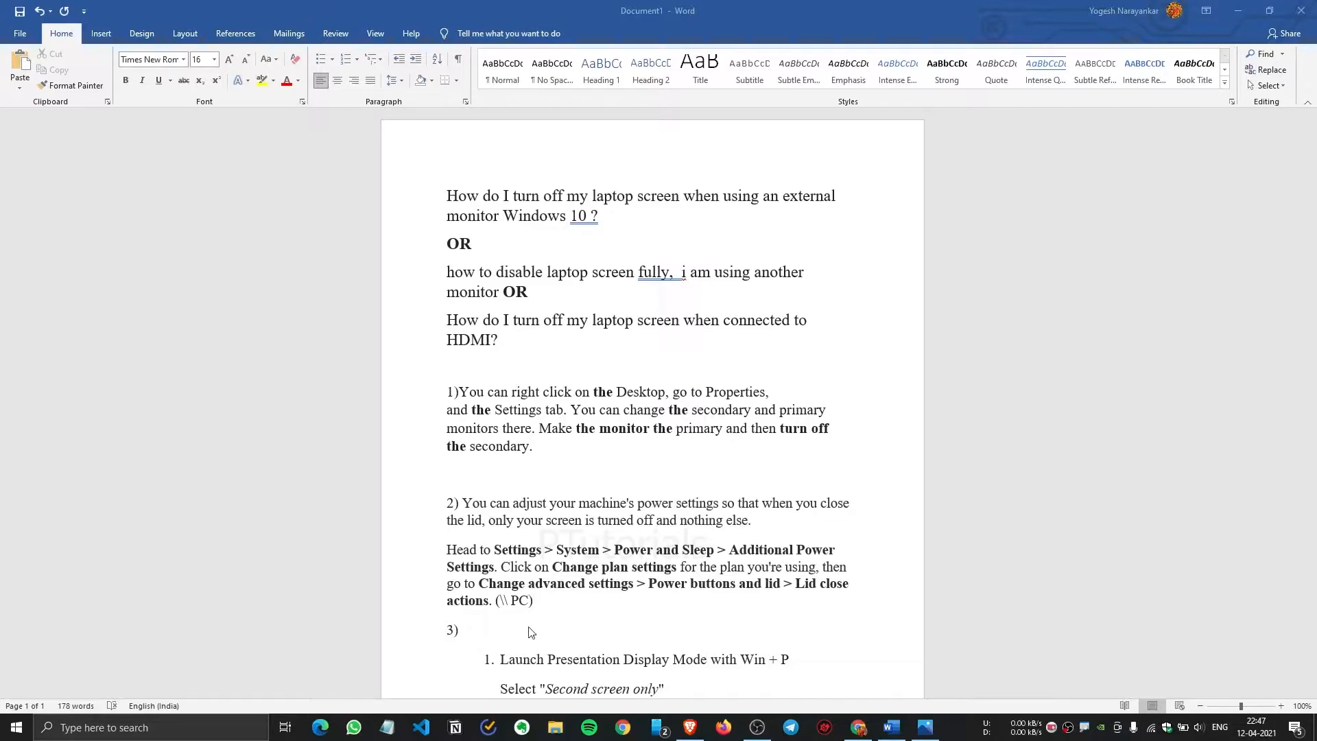
pyautogui.moveTo(519, 629)
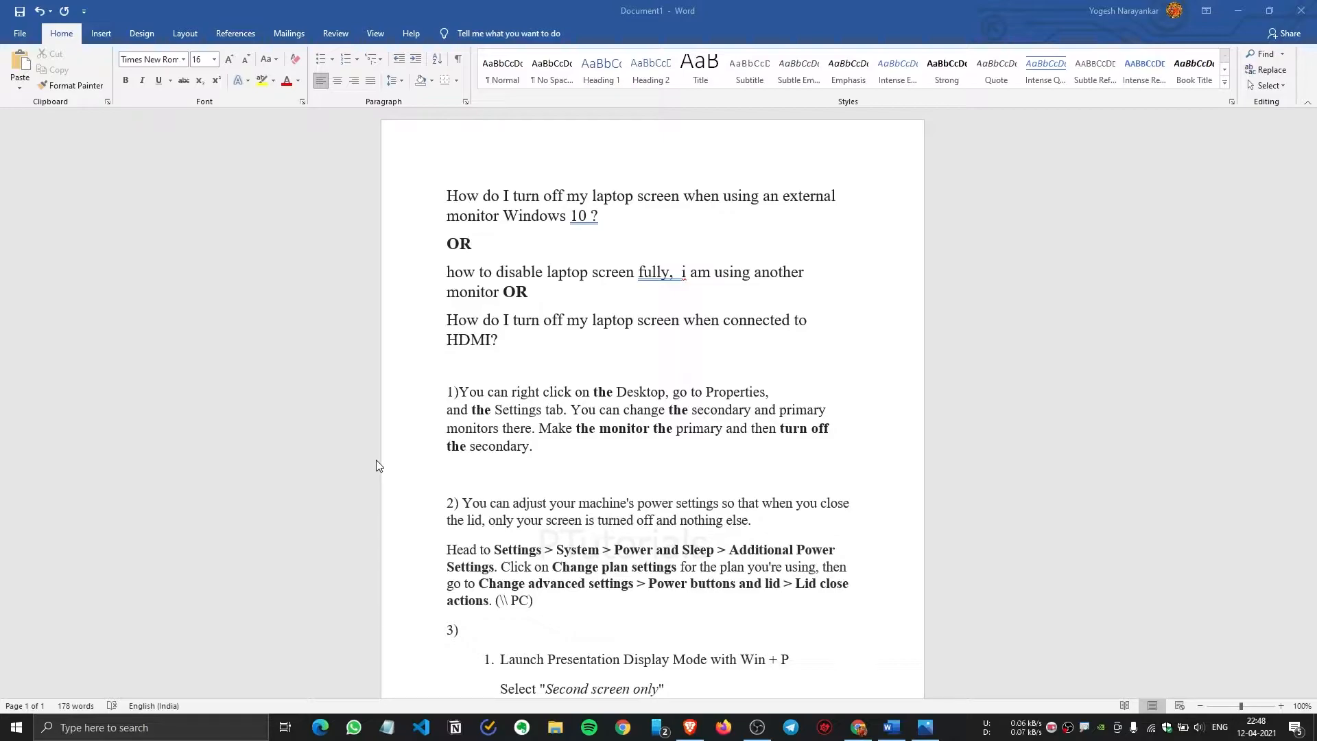
pyautogui.moveTo(377, 444)
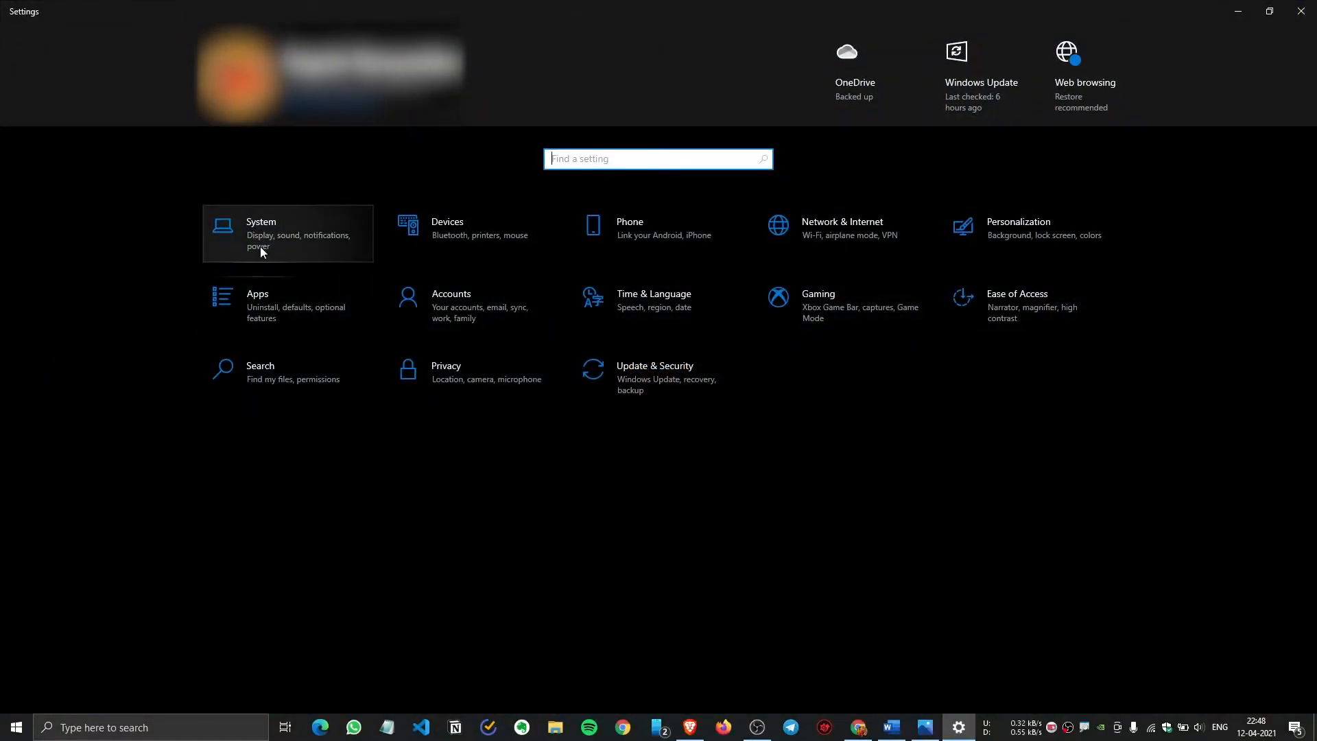
# Set Multiple displays to 'Show only on 2' on the System > Display page
pyautogui.click(261, 233)
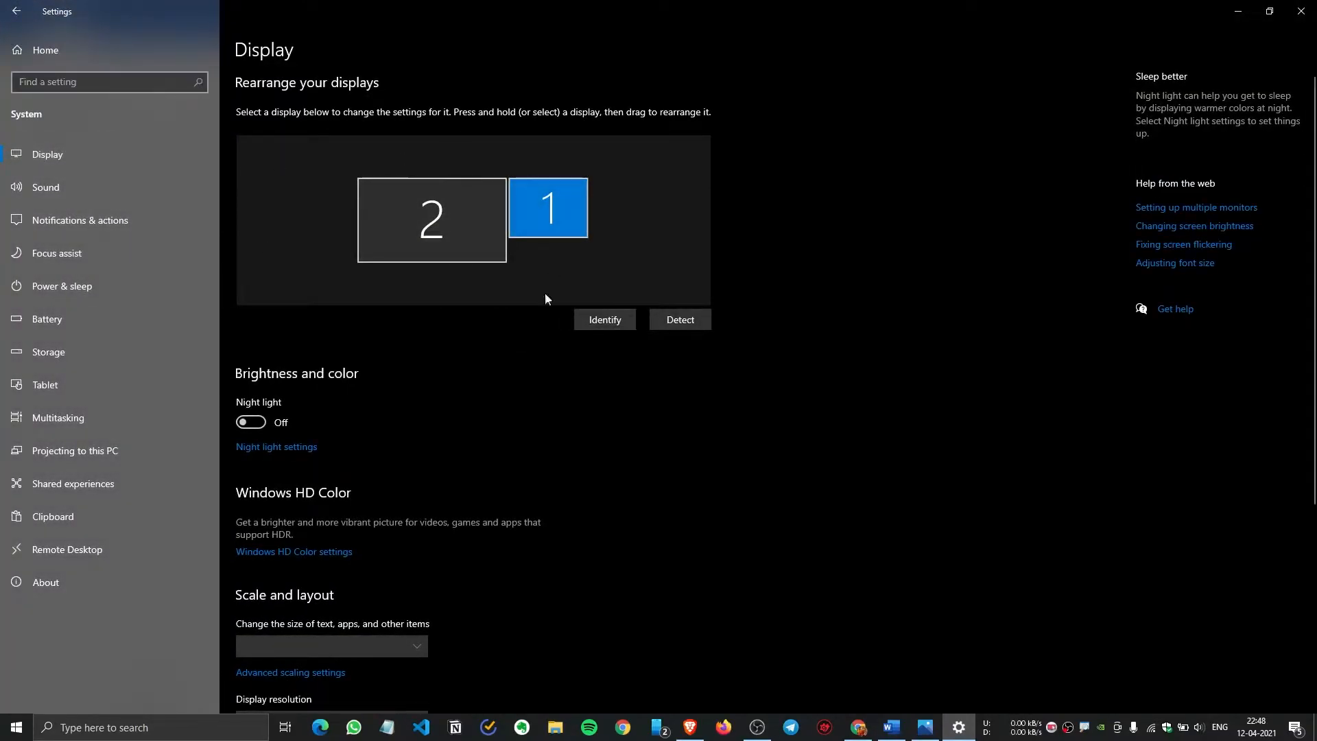
pyautogui.moveTo(507, 125)
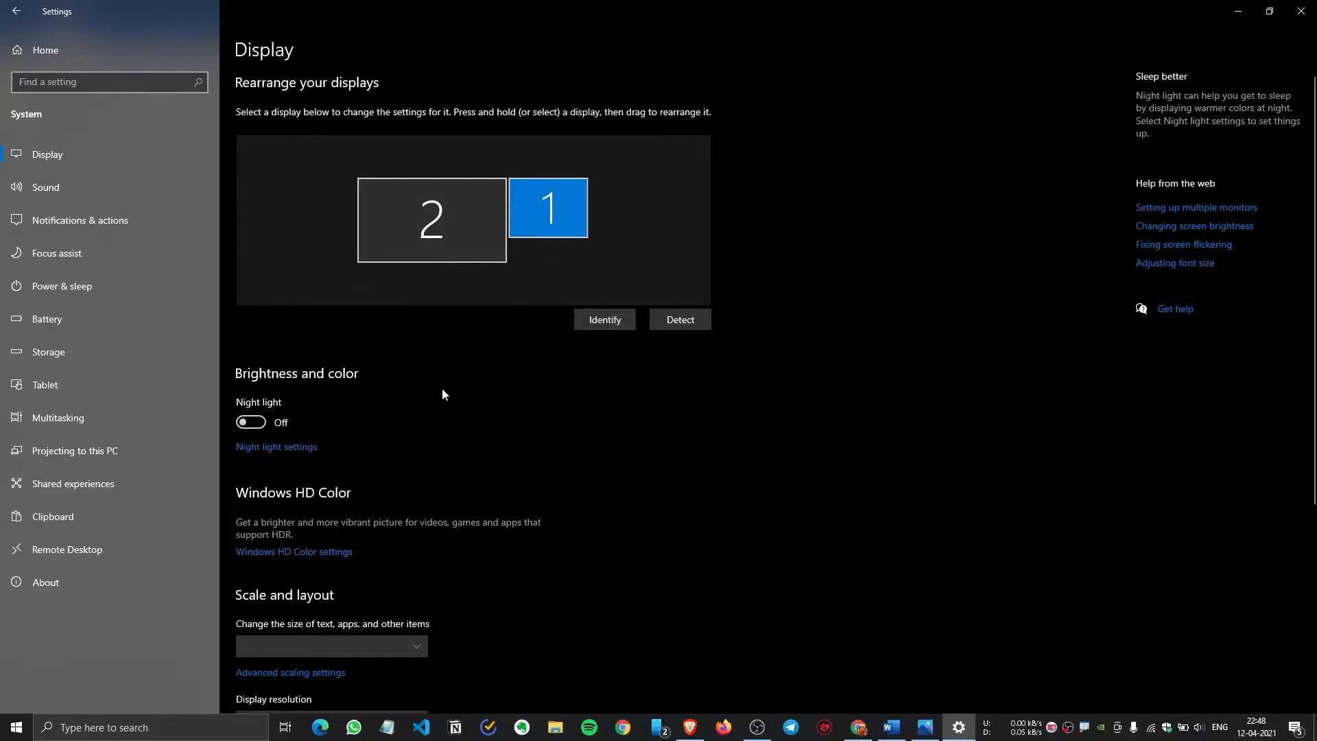
pyautogui.scroll(-3)
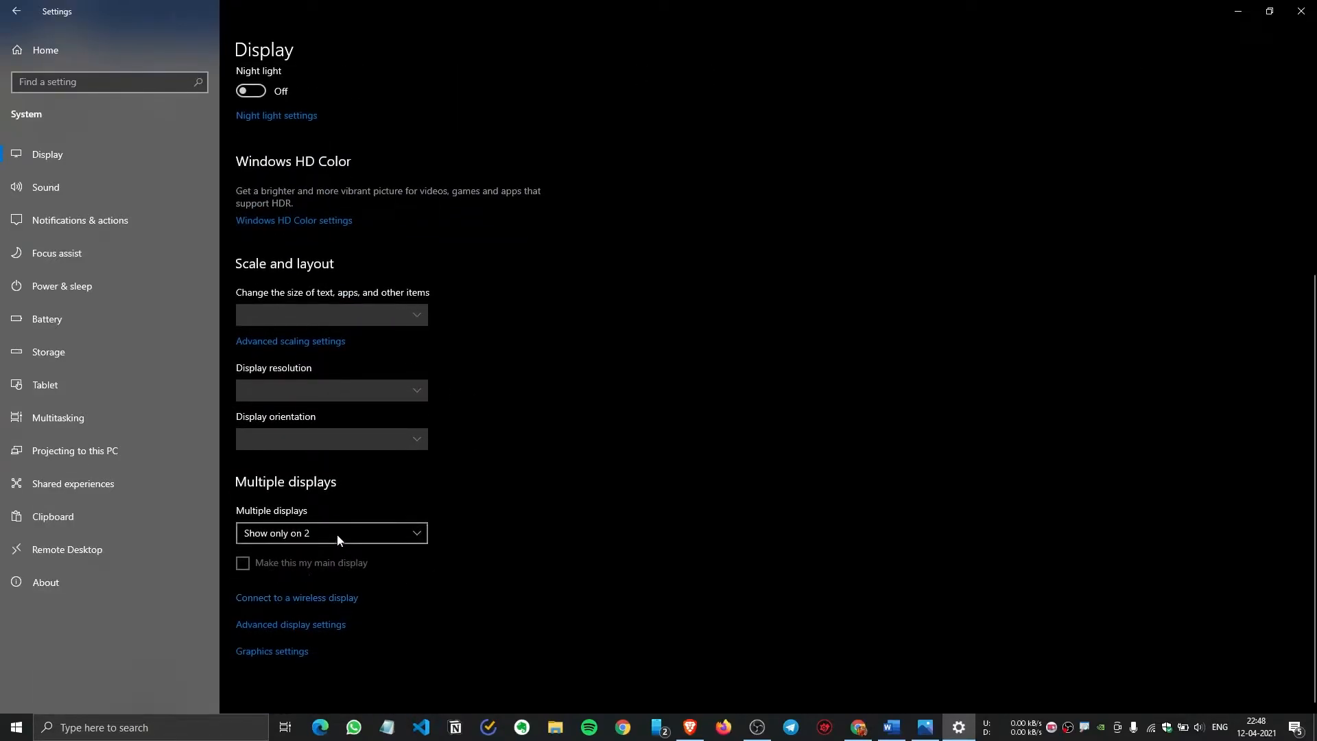
pyautogui.click(331, 532)
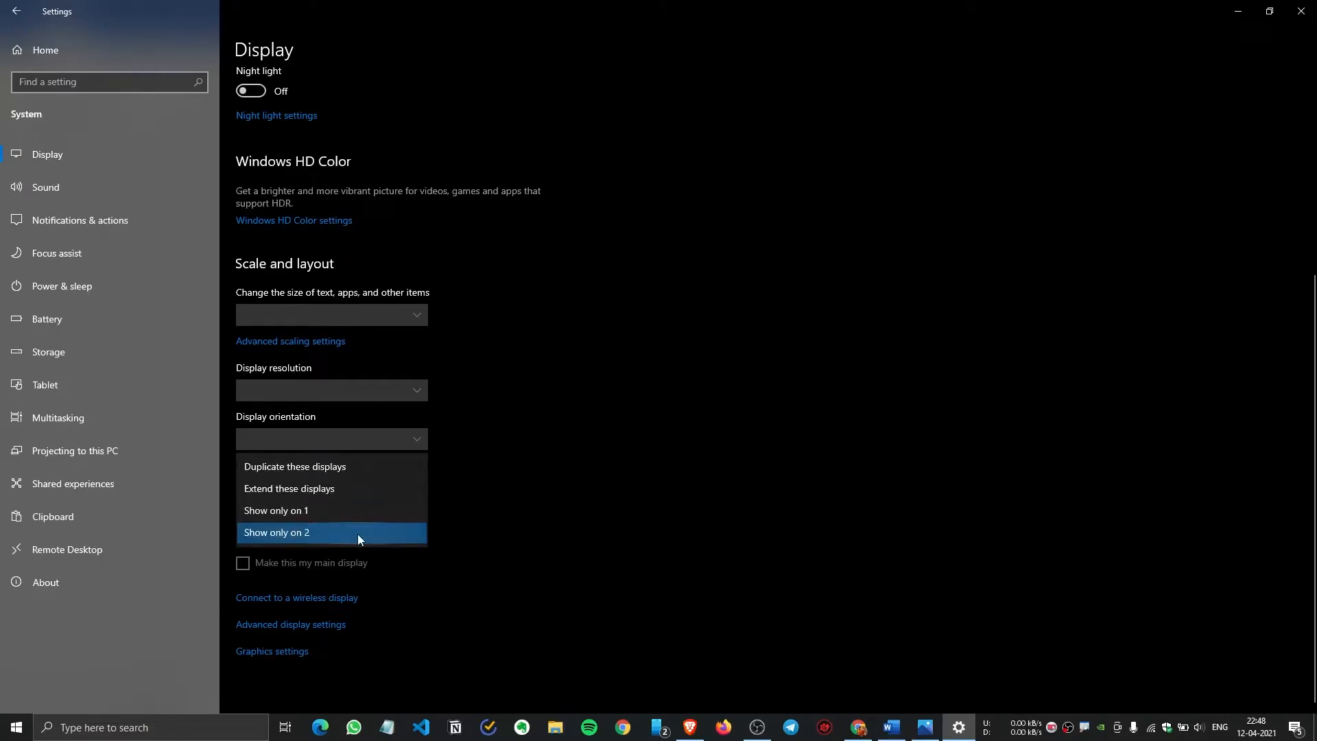
pyautogui.click(276, 532)
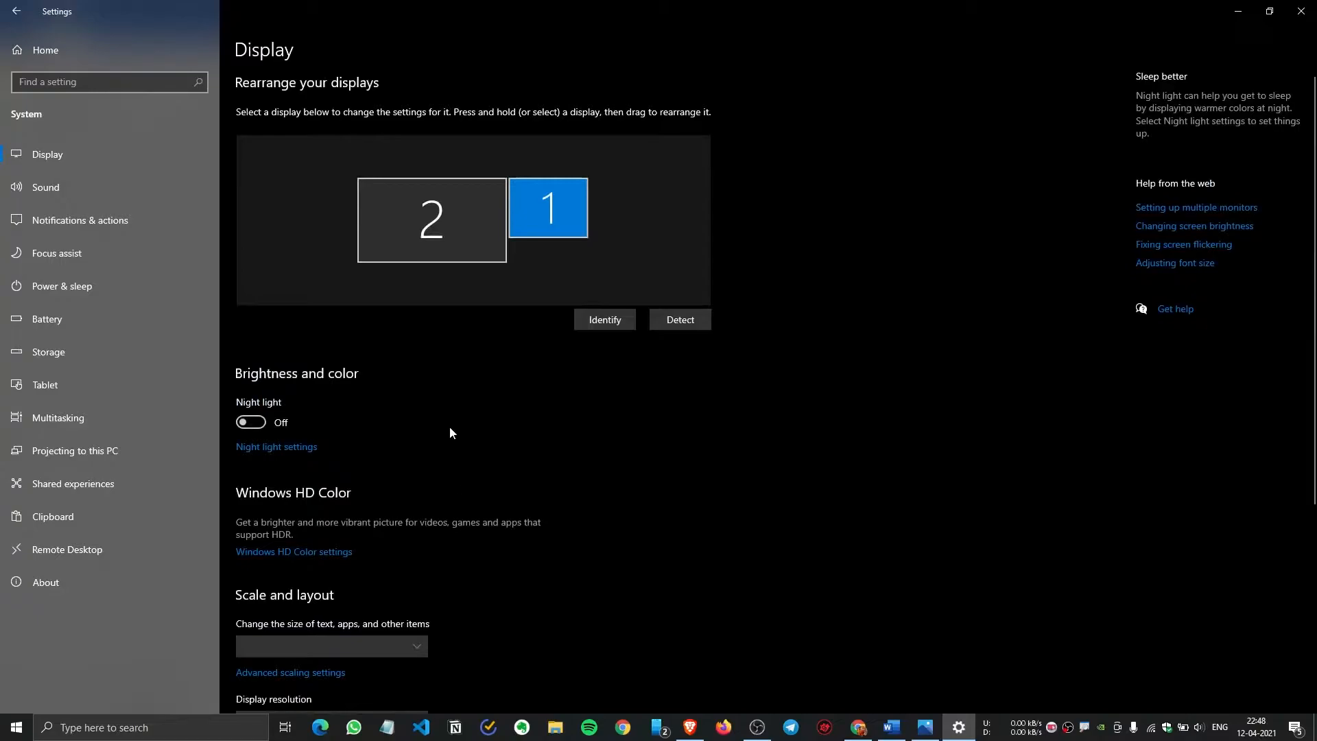
pyautogui.scroll(-3)
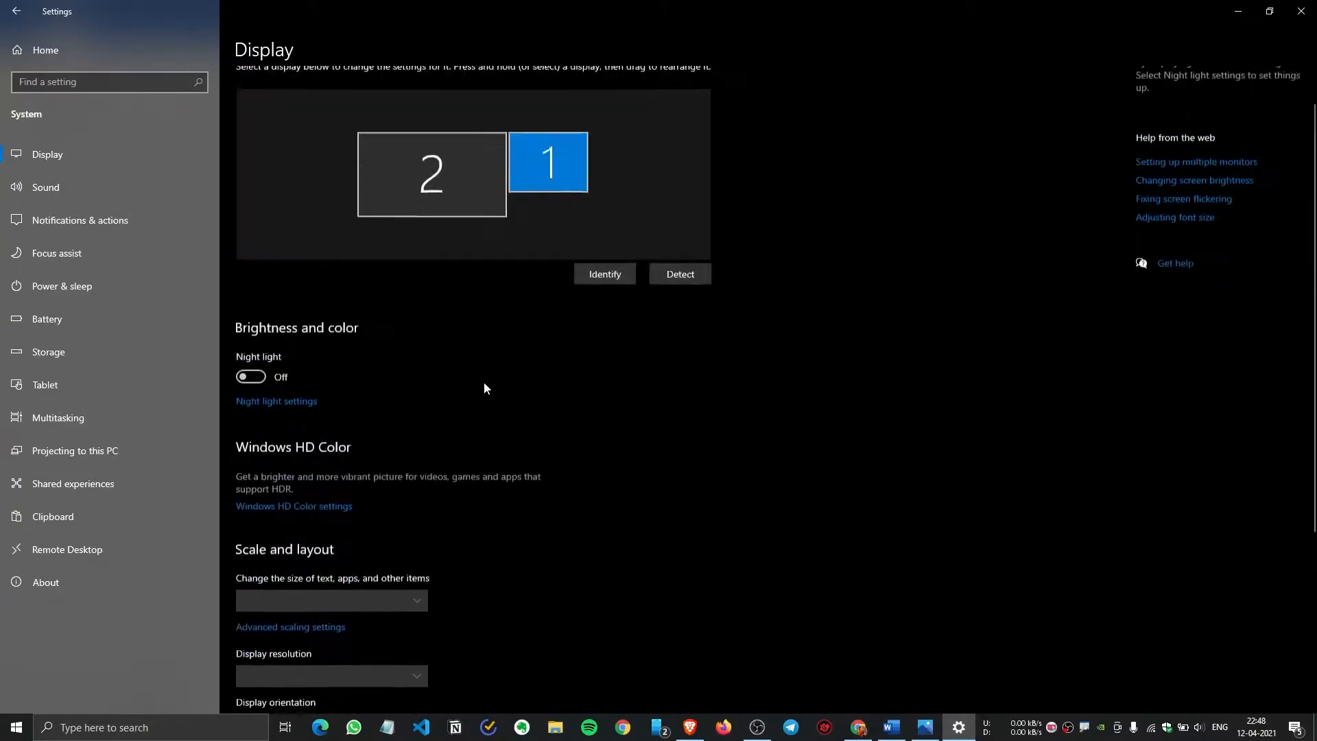
pyautogui.scroll(-3)
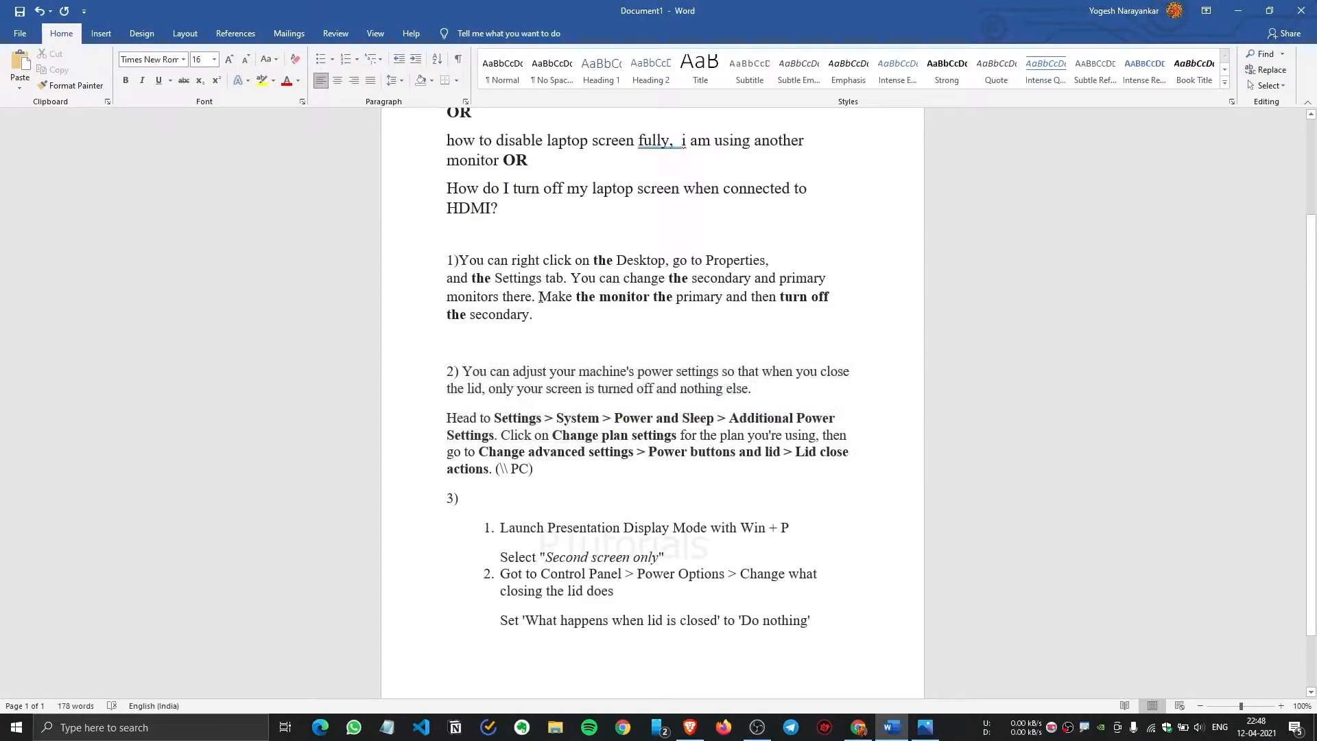
# Note '*Control Panel' in the Word document and bring up the Start menu to find it
pyautogui.moveTo(540, 296); pyautogui.dragTo(673, 297)
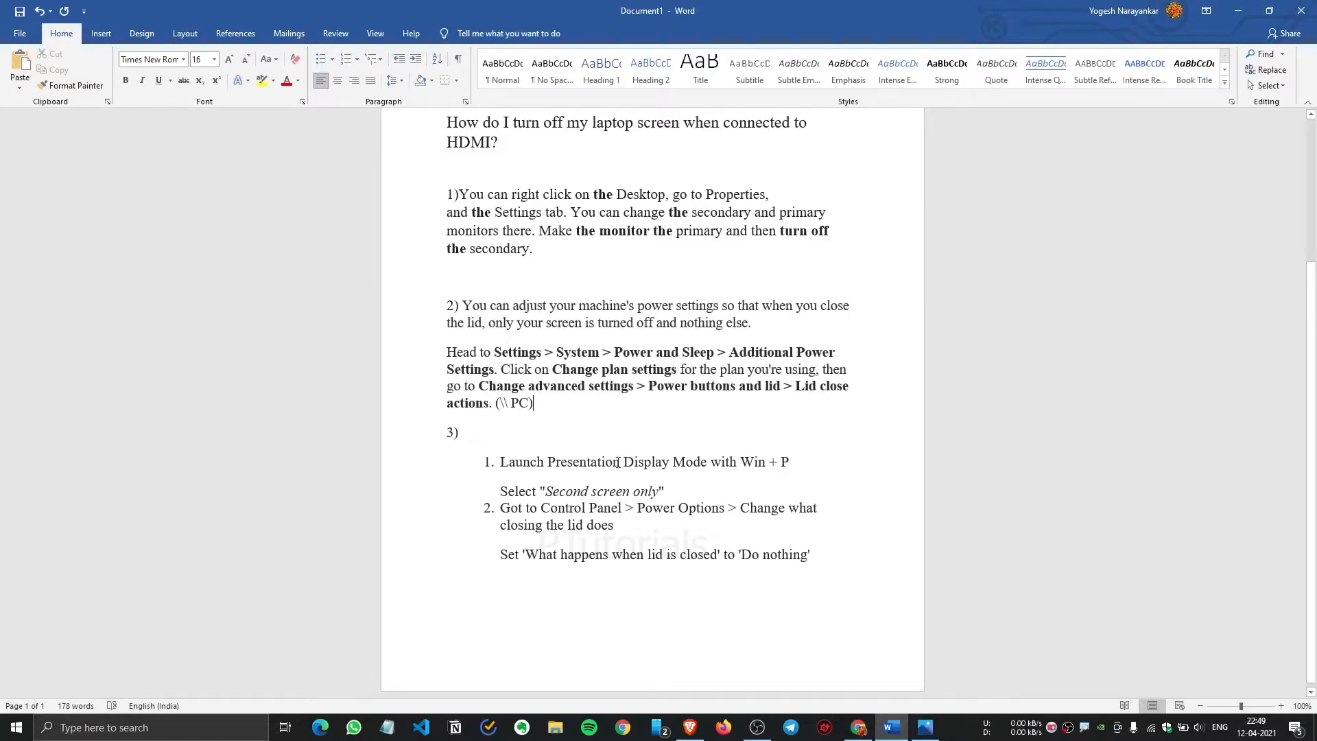
pyautogui.write('*Control Panel')
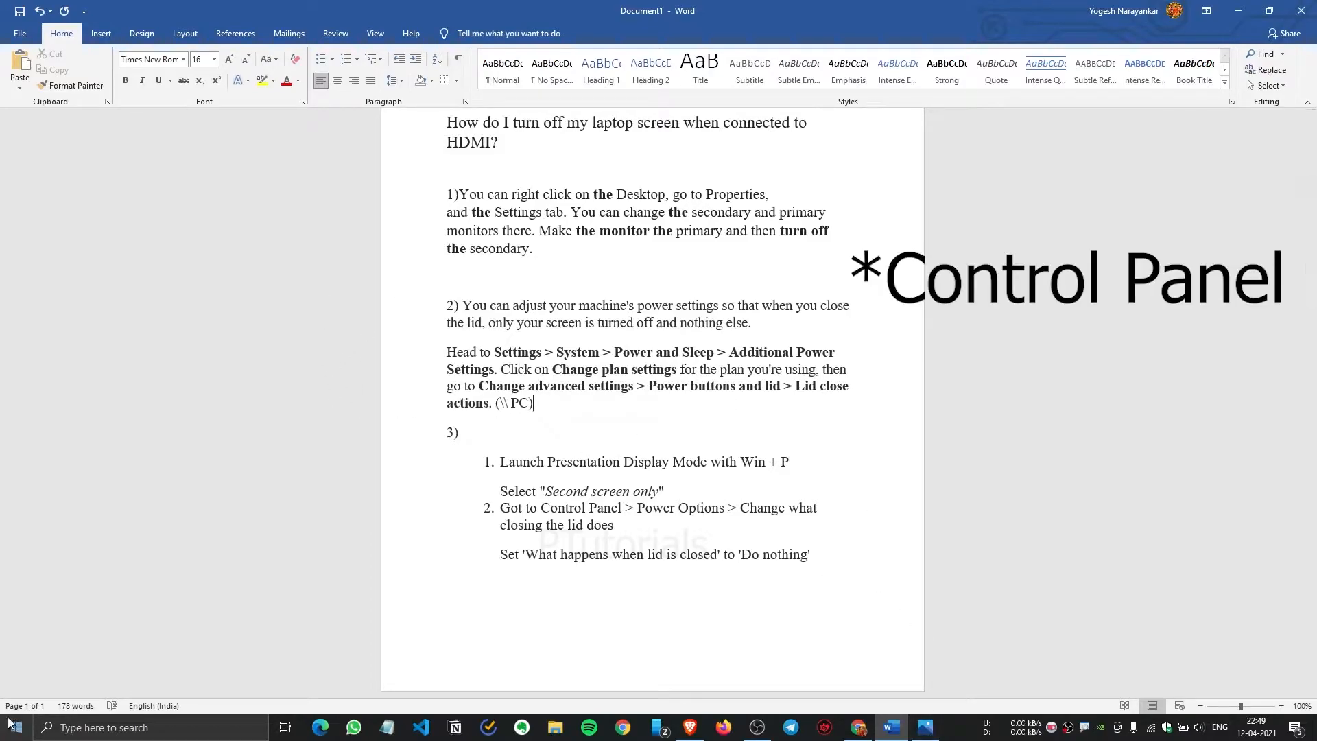
pyautogui.click(13, 727)
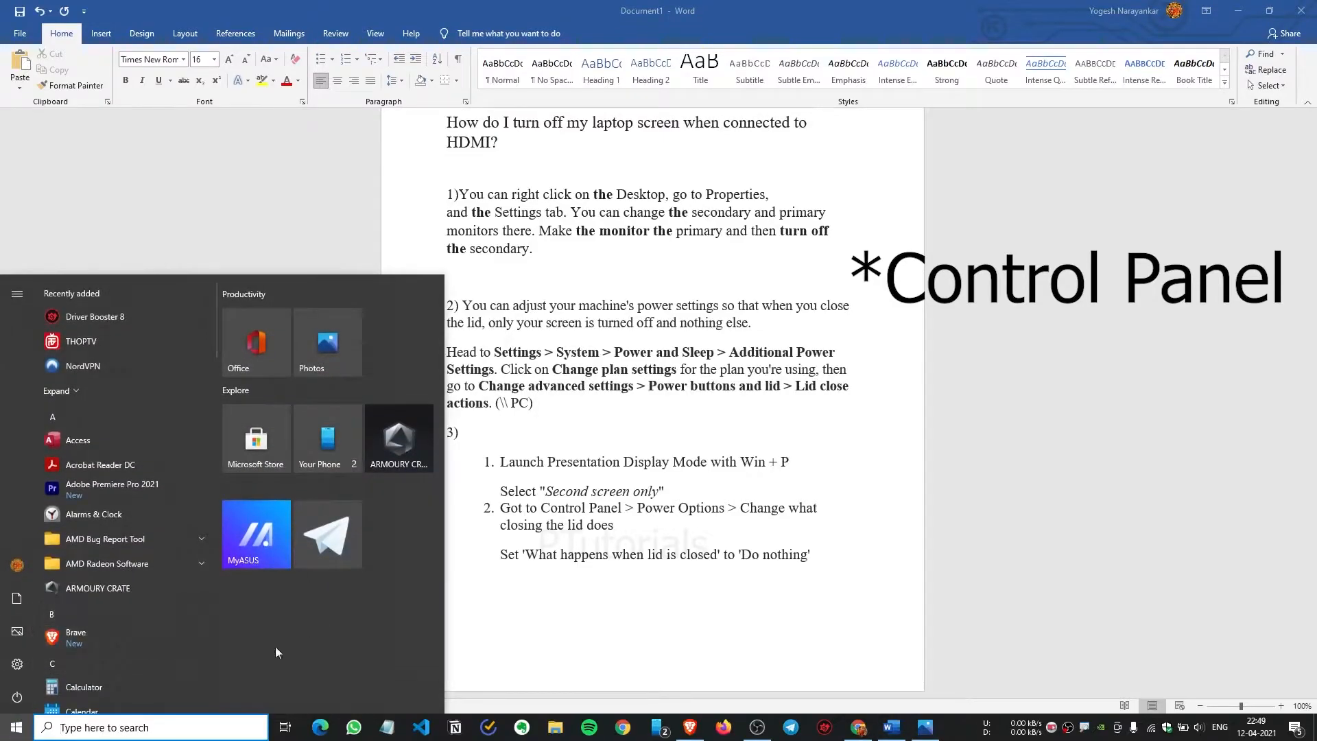
# Search Control Panel for Power Options and reach the High Performance plan's Change plan settings page
pyautogui.write('Control Panel')
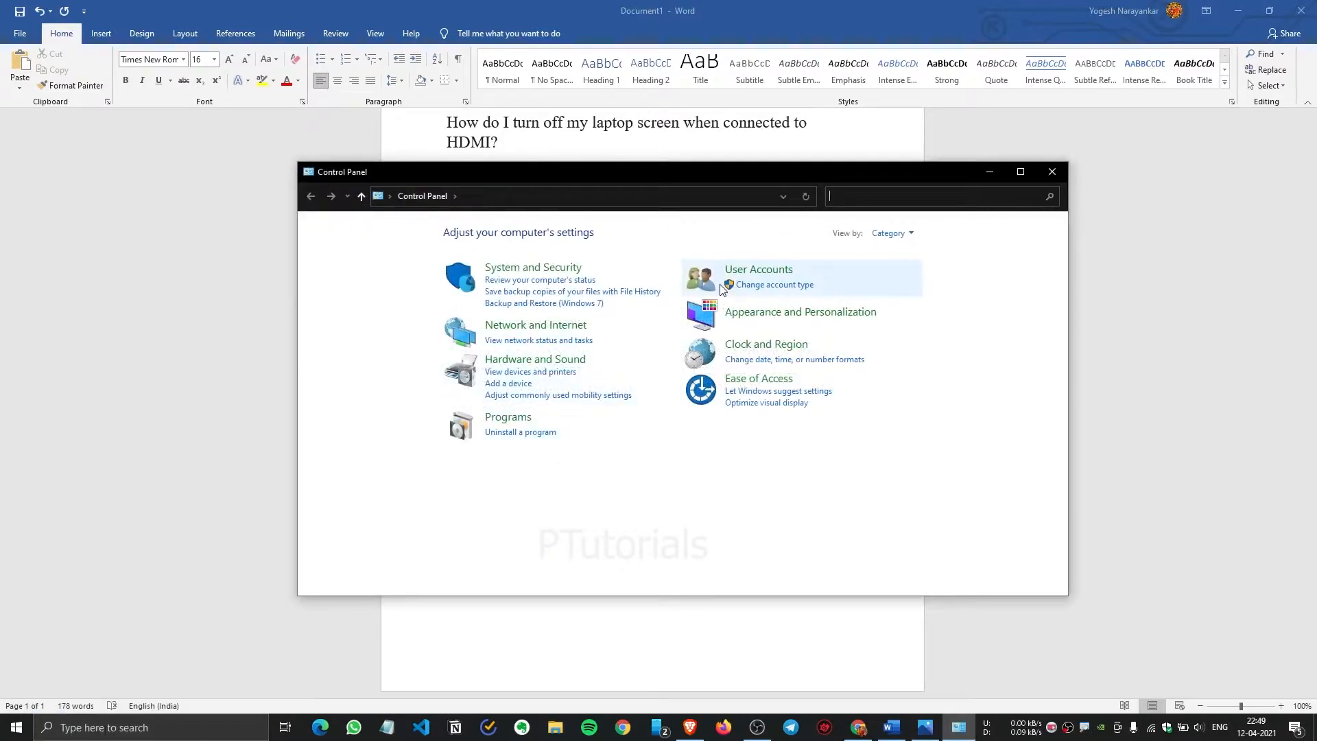
pyautogui.write('Power')
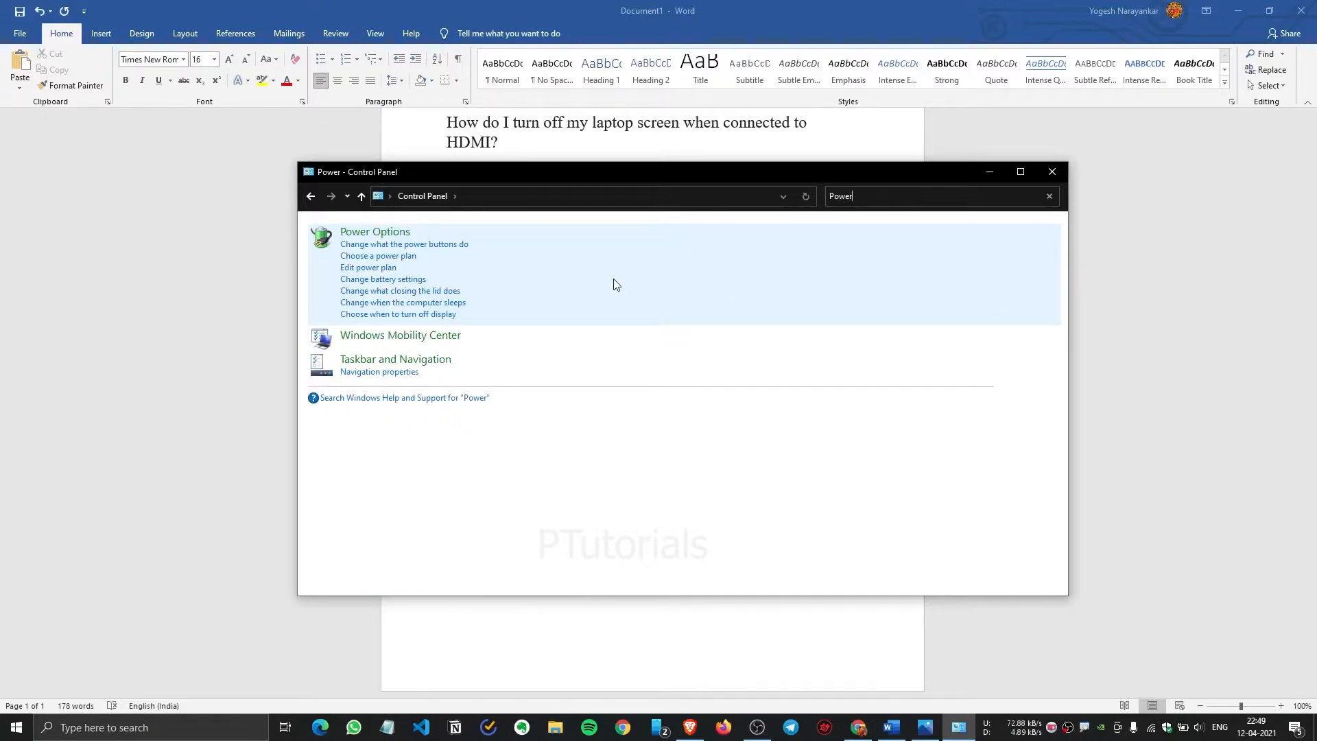
pyautogui.moveTo(615, 259)
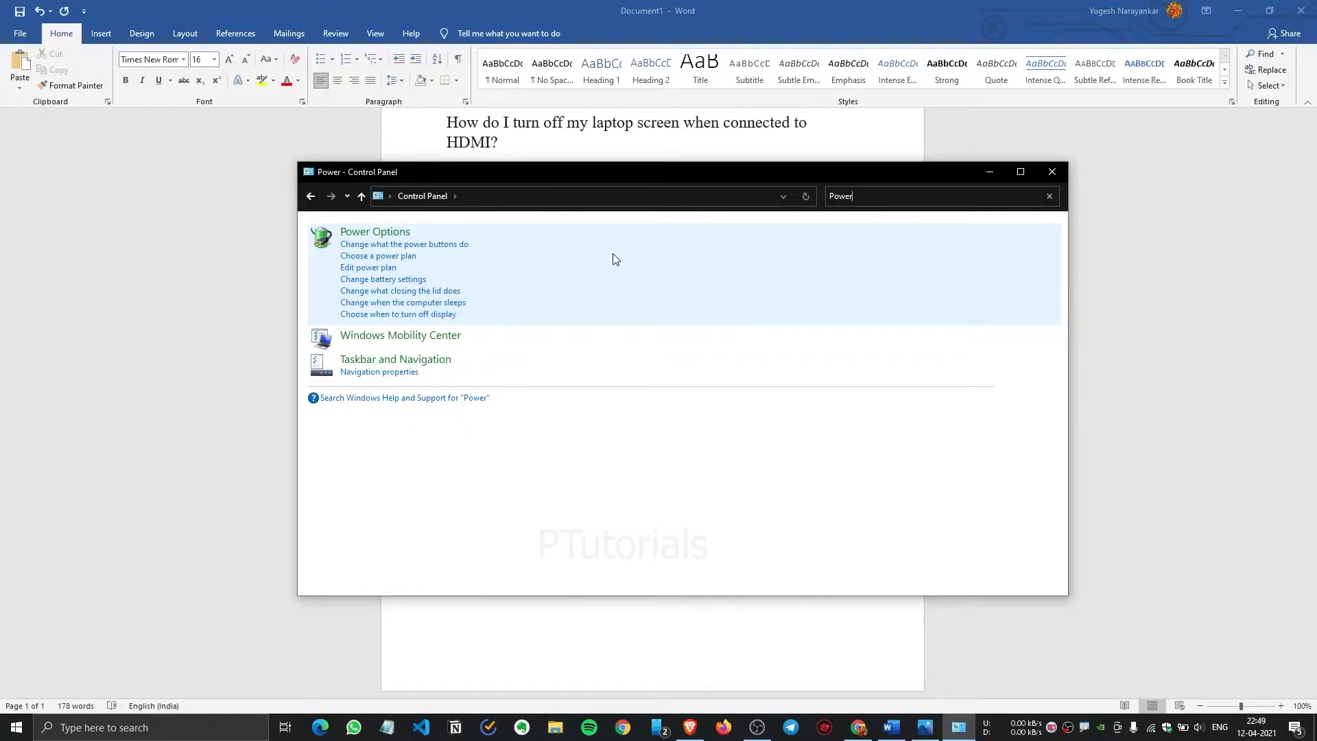
pyautogui.moveTo(612, 253)
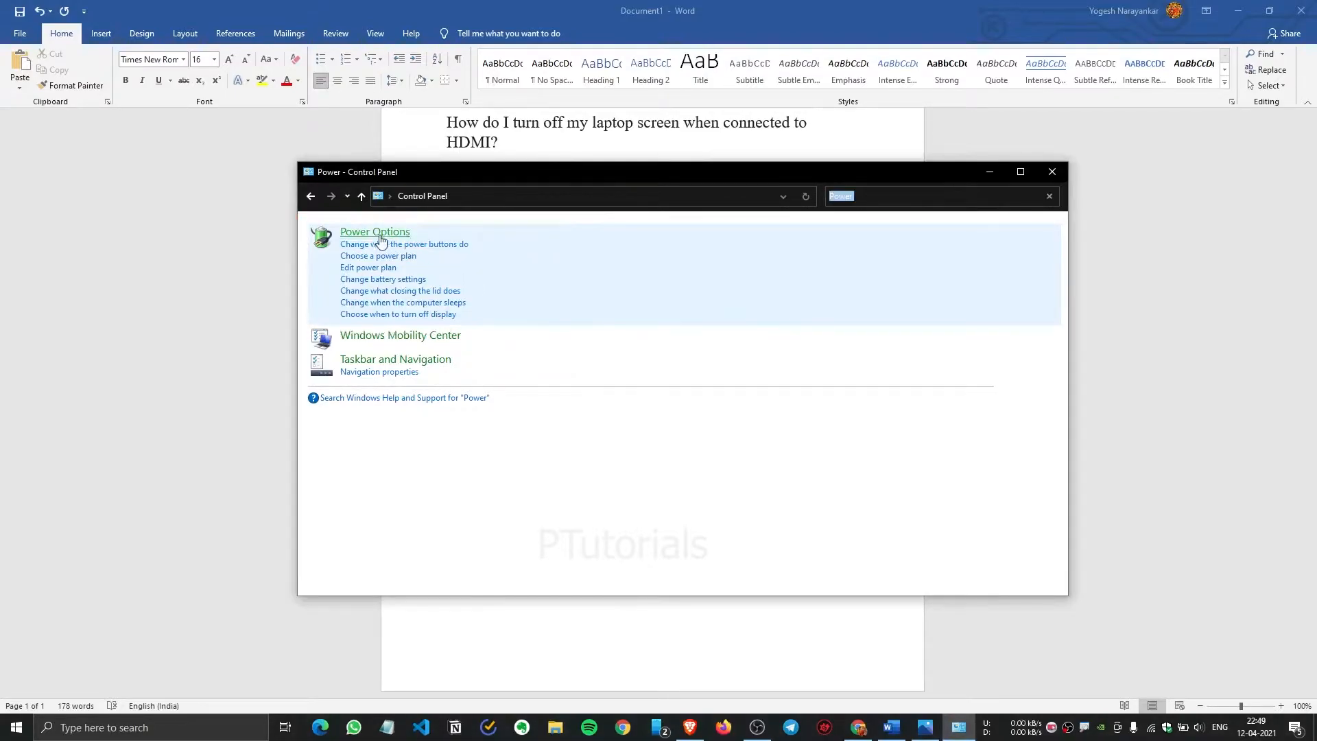
pyautogui.click(374, 230)
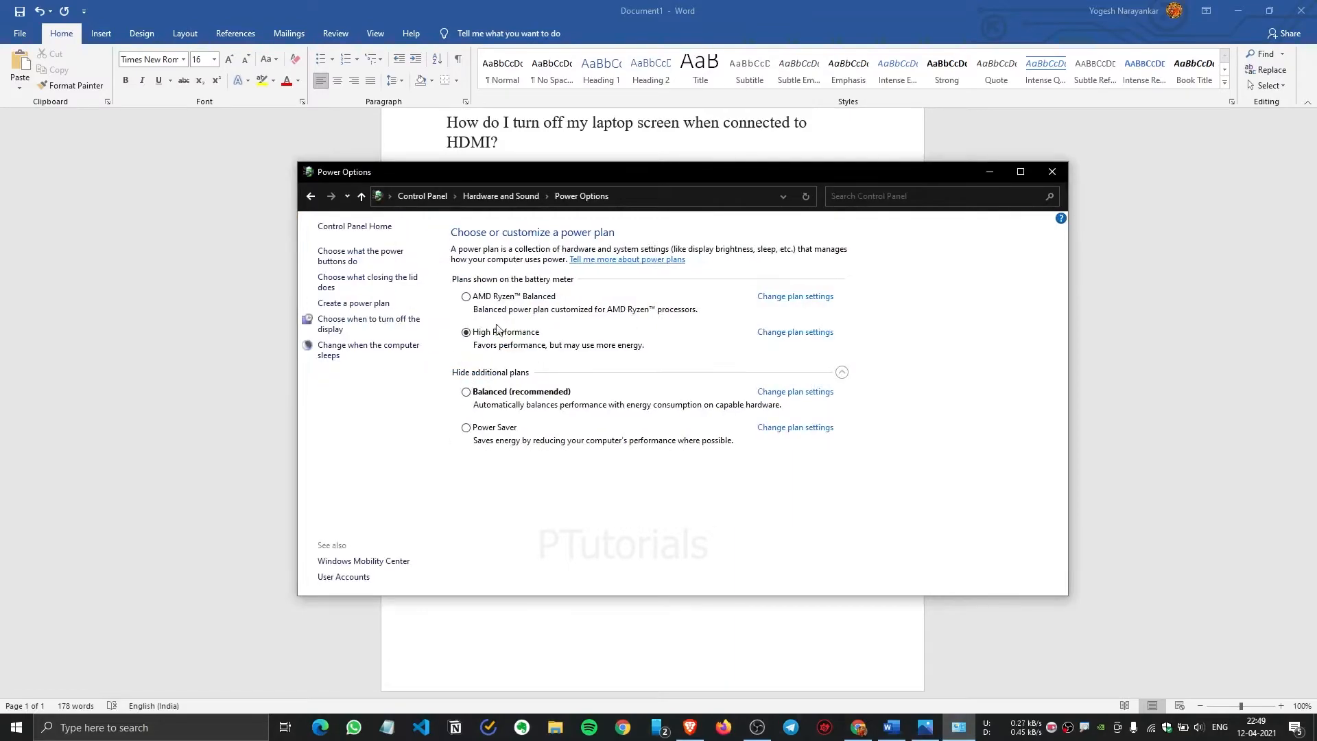
pyautogui.moveTo(703, 178)
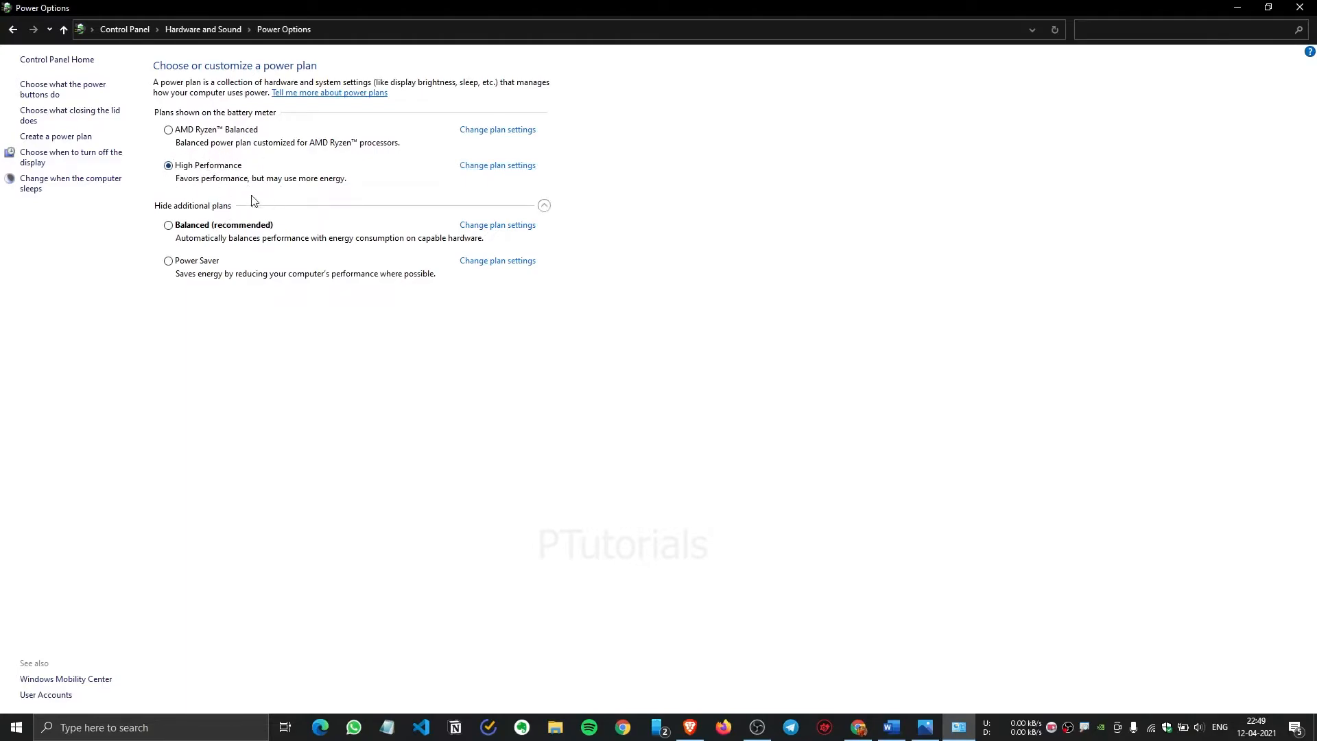
pyautogui.moveTo(496, 166)
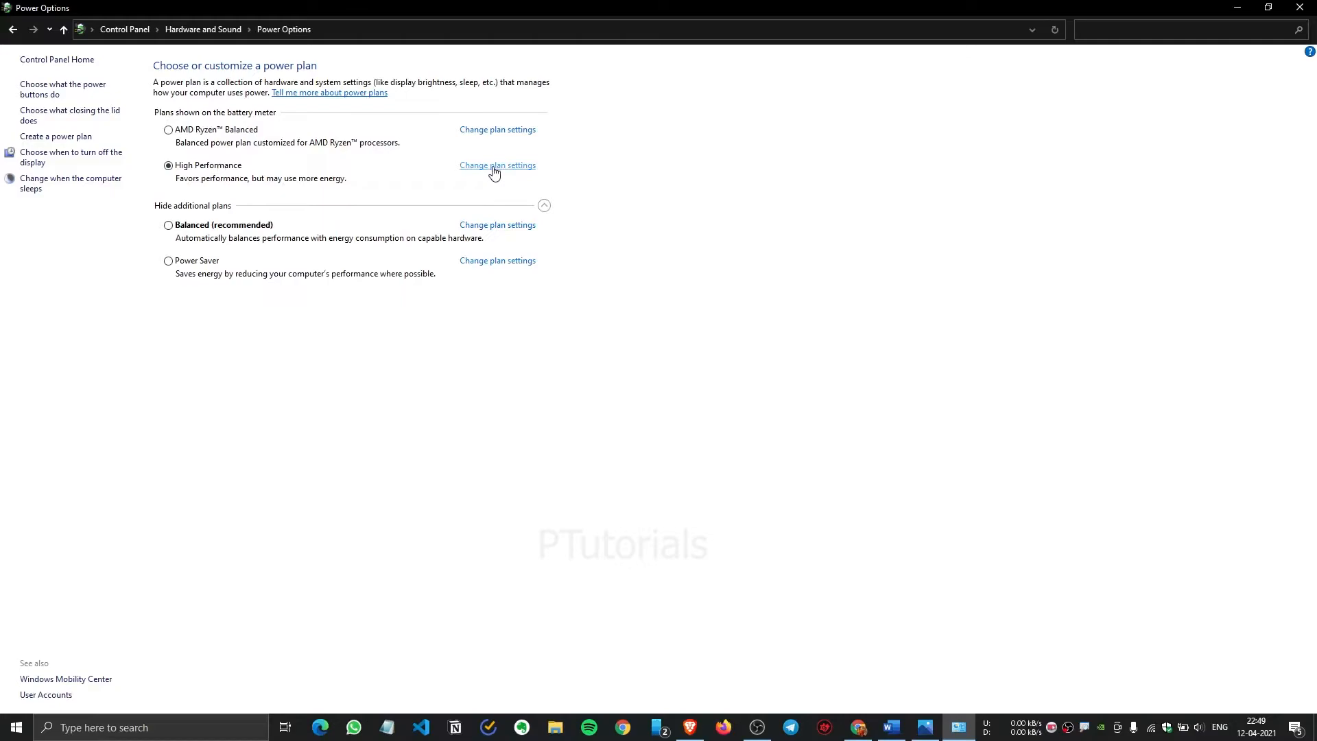
pyautogui.click(496, 165)
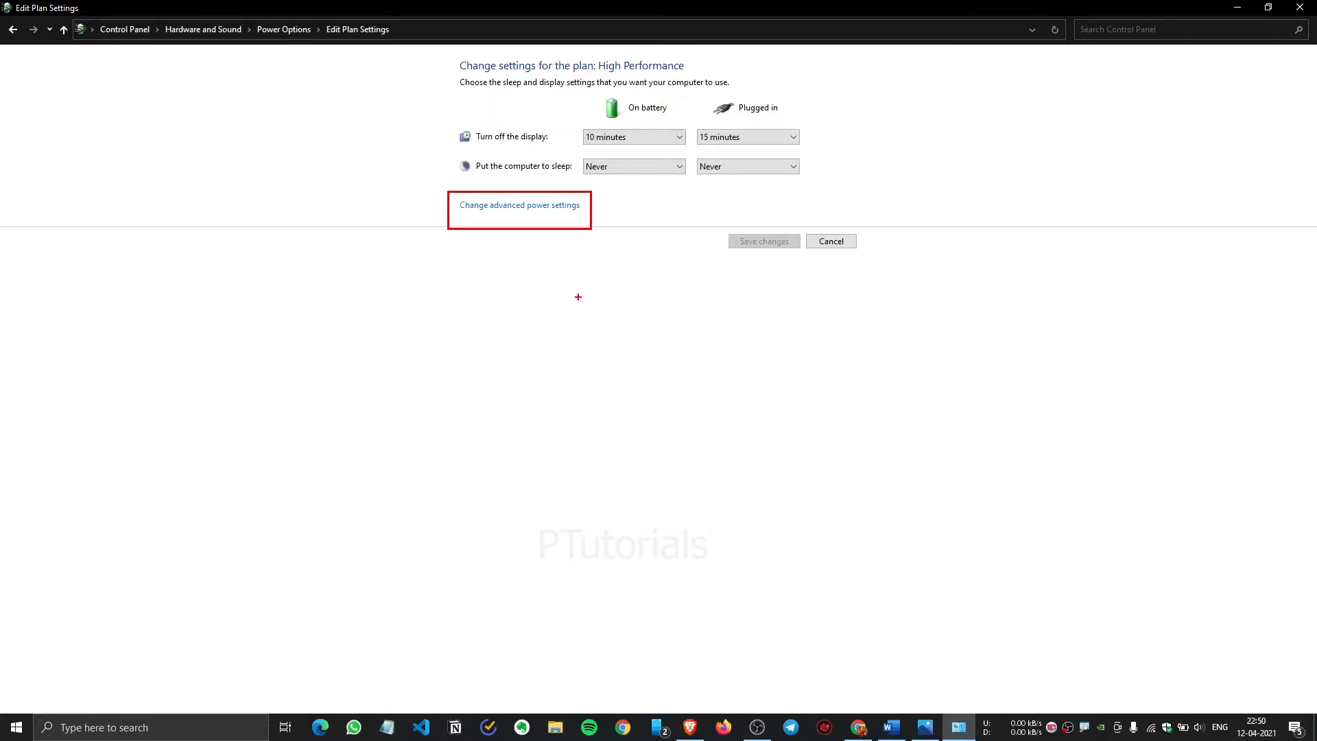
pyautogui.moveTo(519, 205)
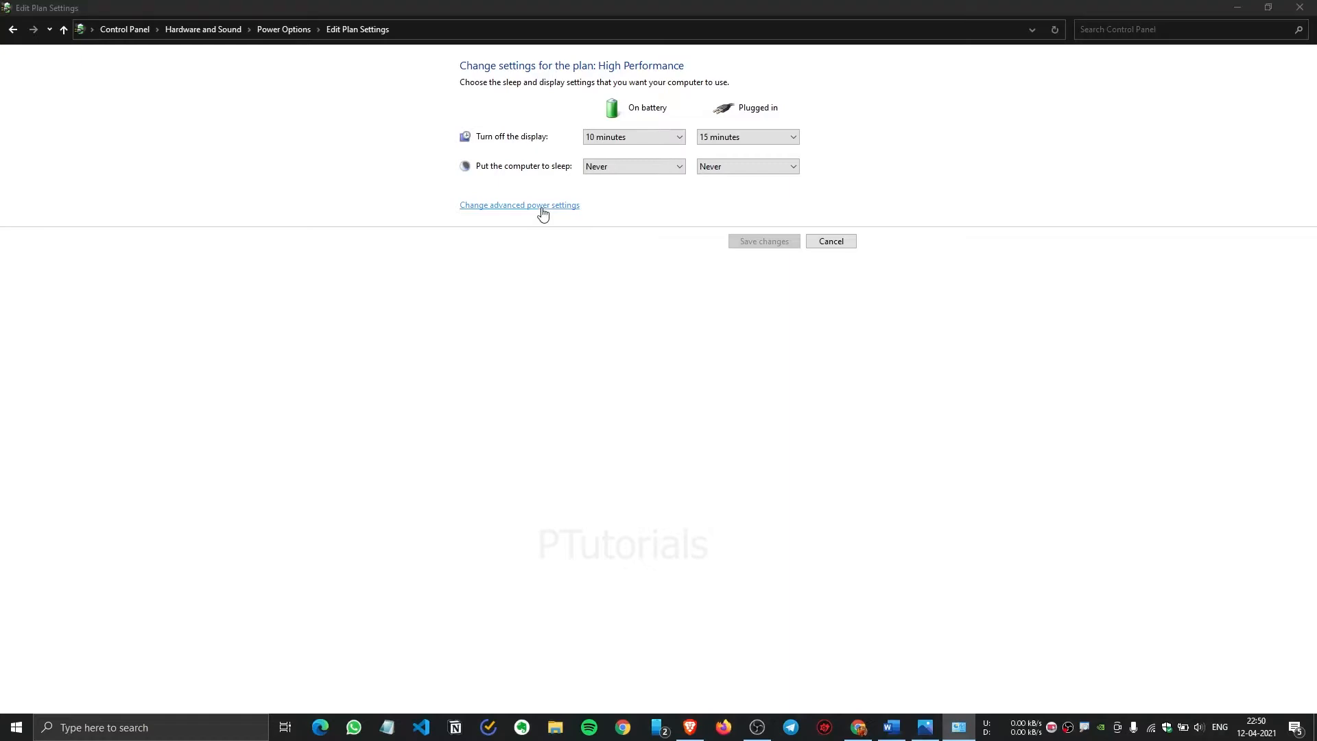
pyautogui.click(518, 205)
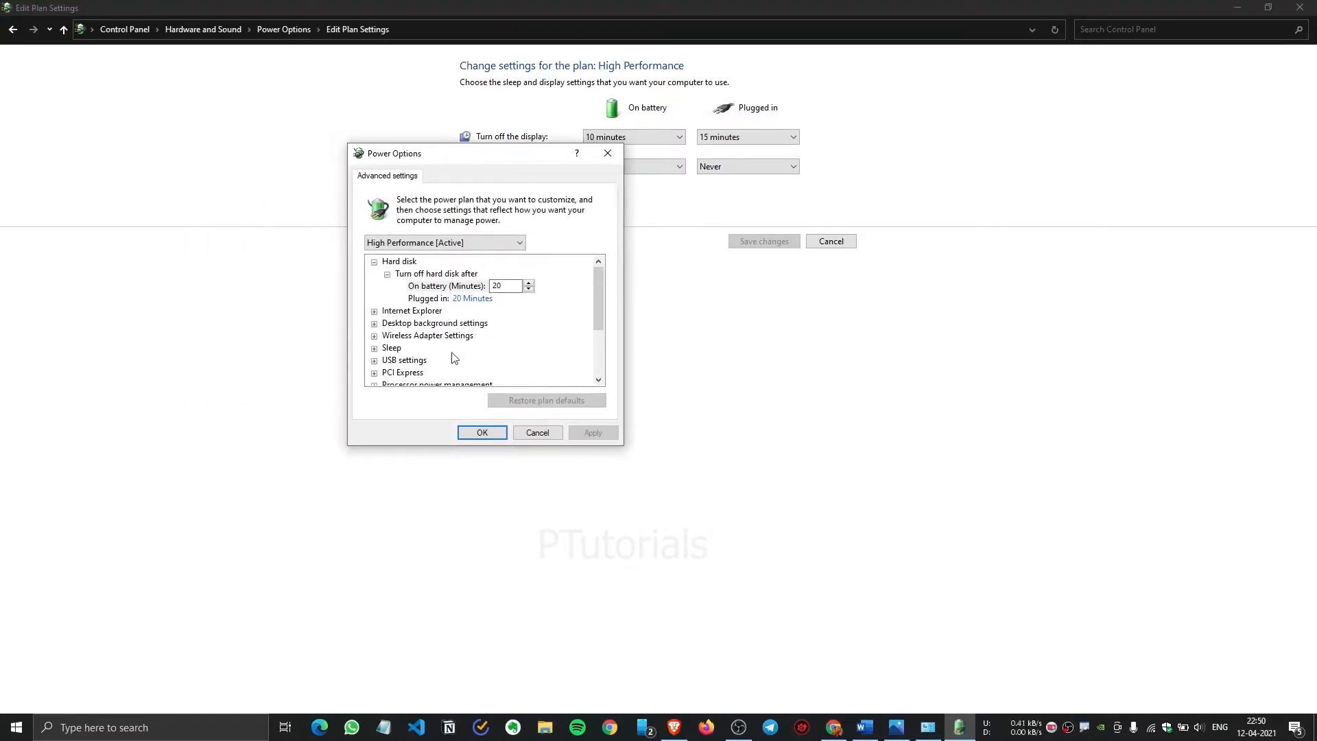
pyautogui.moveTo(550, 461)
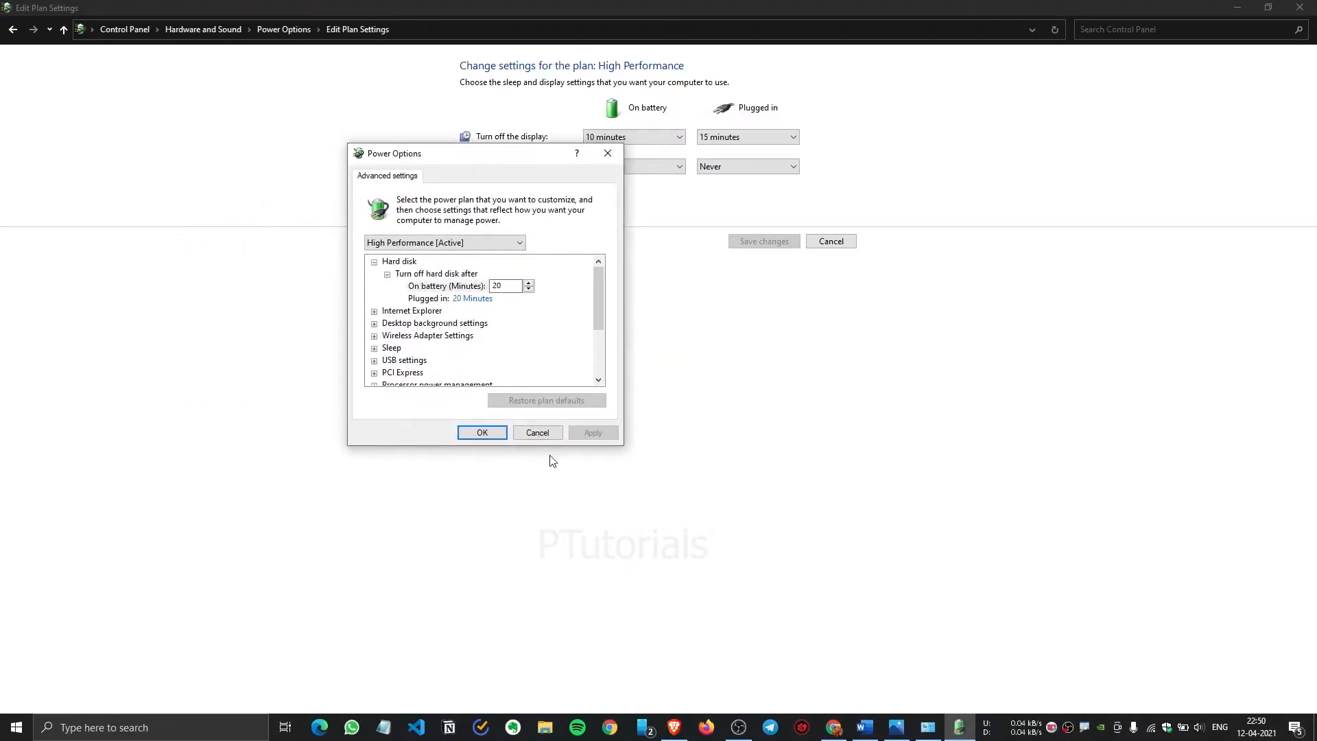
pyautogui.click(863, 727)
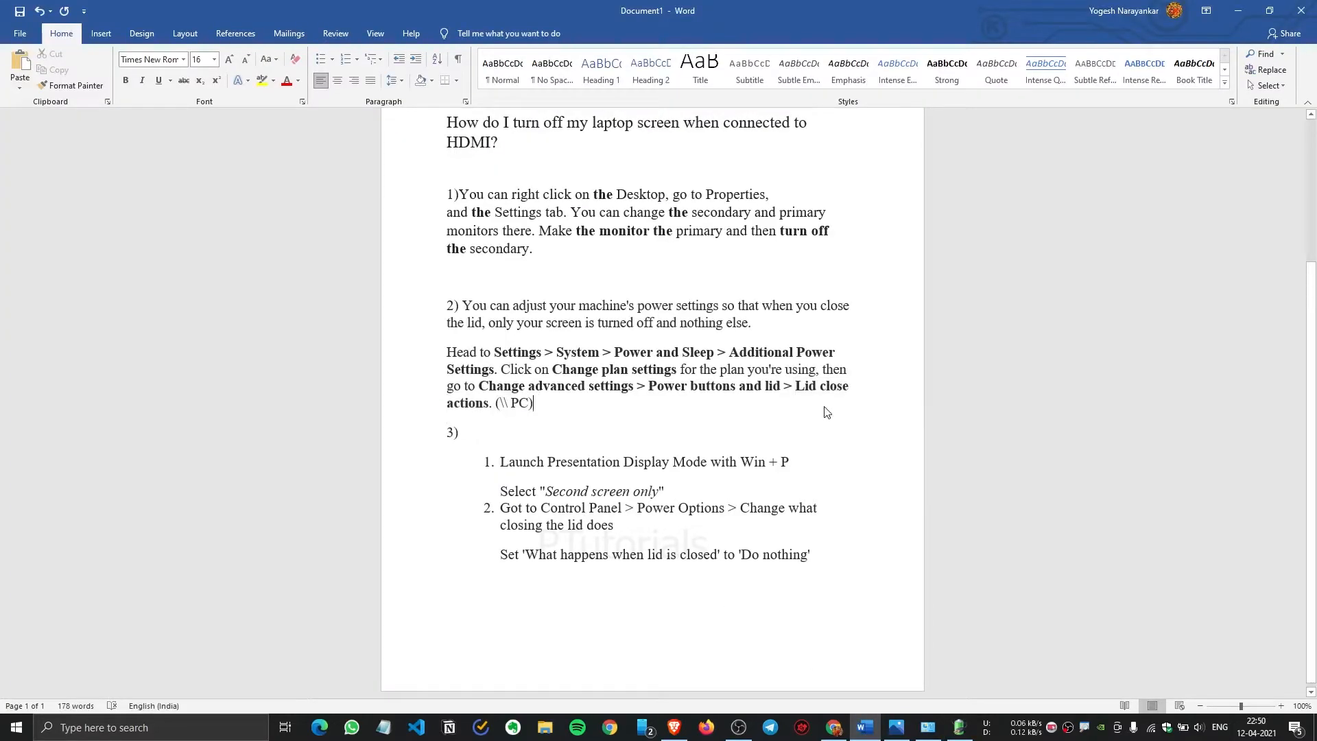
pyautogui.moveTo(814, 407)
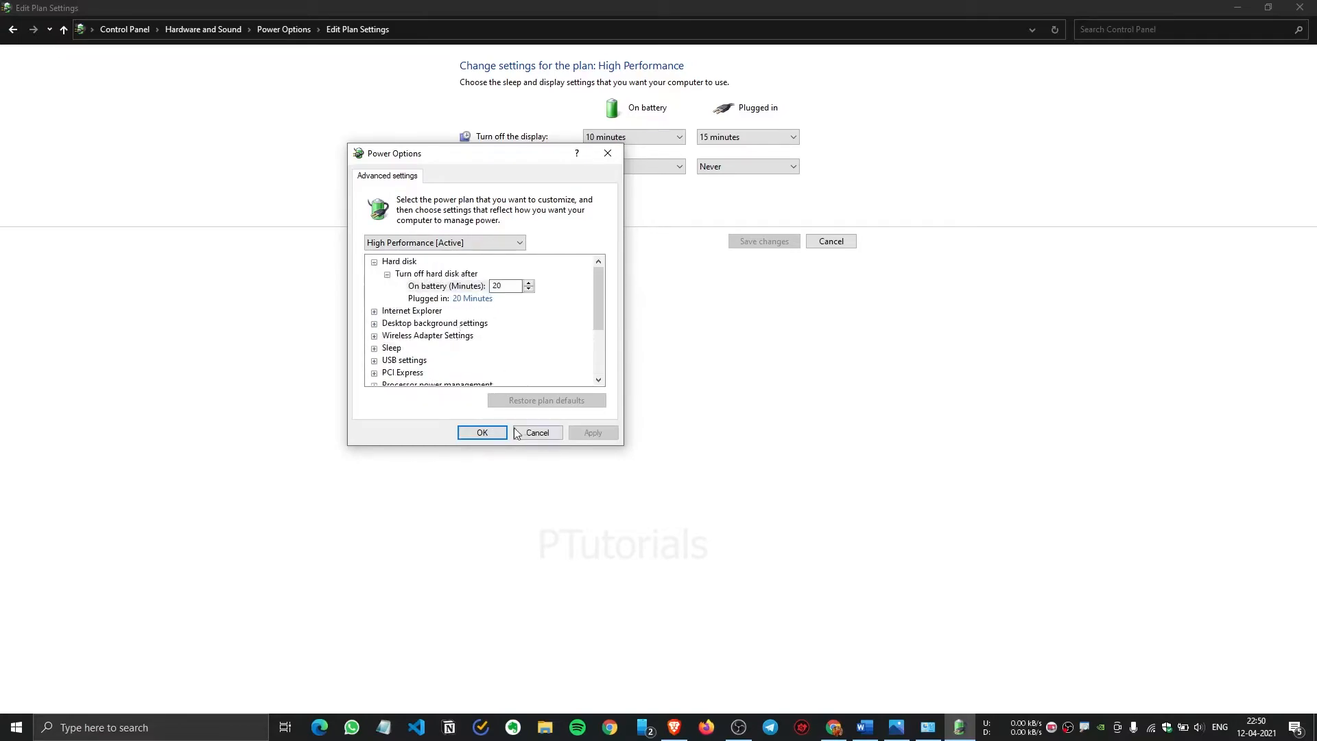
pyautogui.click(481, 432)
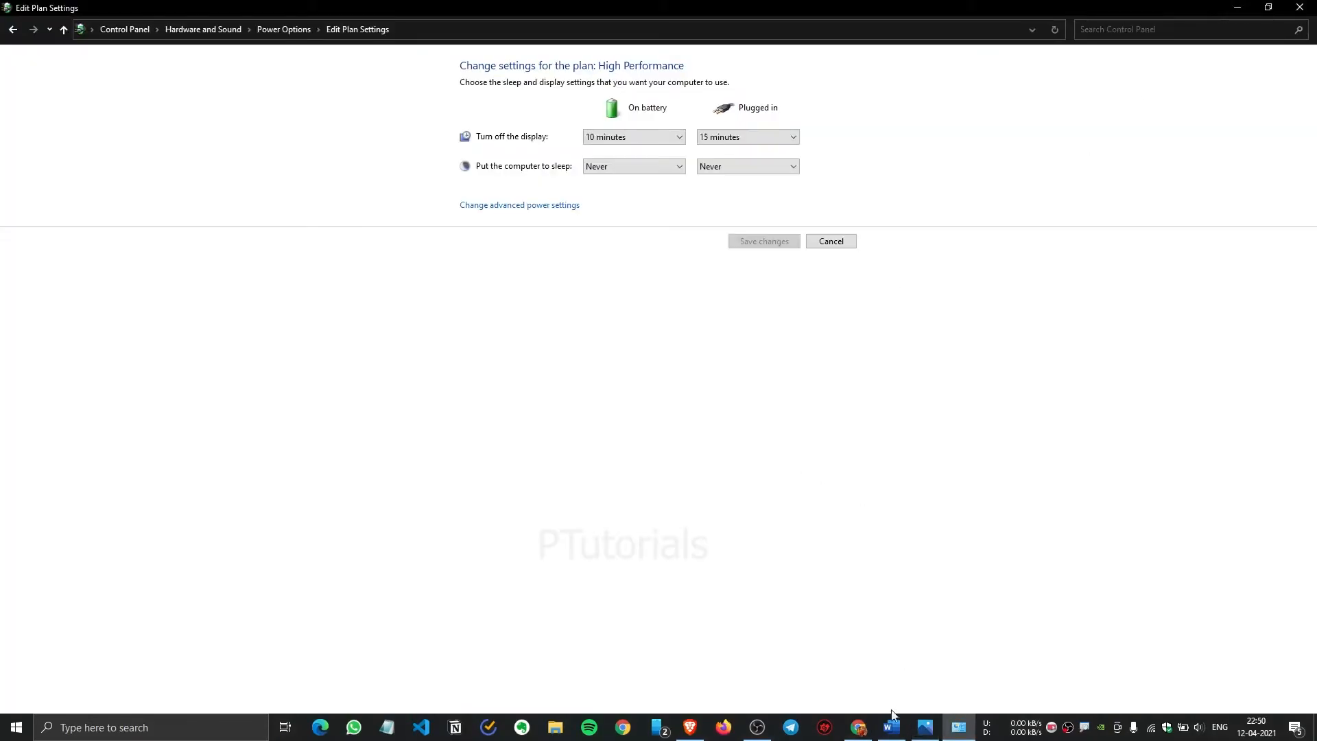
# Set 'When I close the lid' on battery to Do nothing, save changes, and return to the Word notes
pyautogui.click(889, 727)
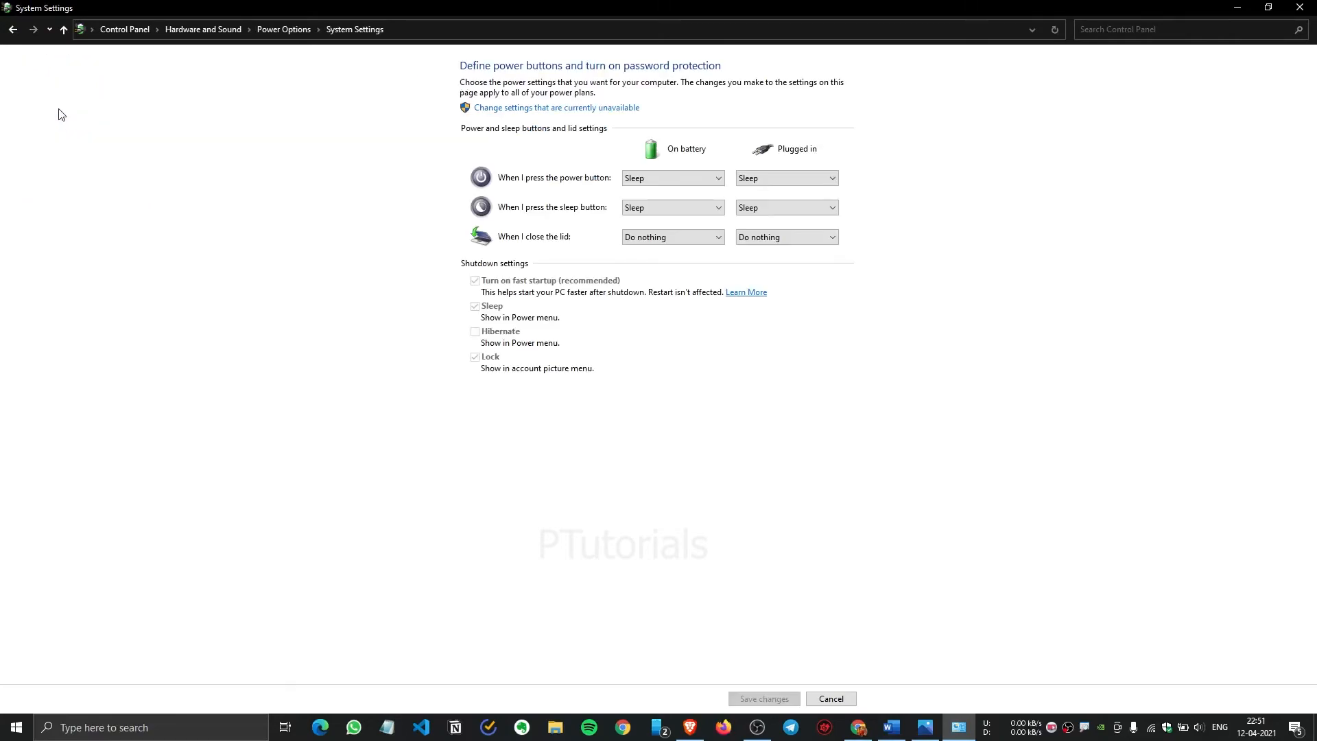
pyautogui.moveTo(513, 244)
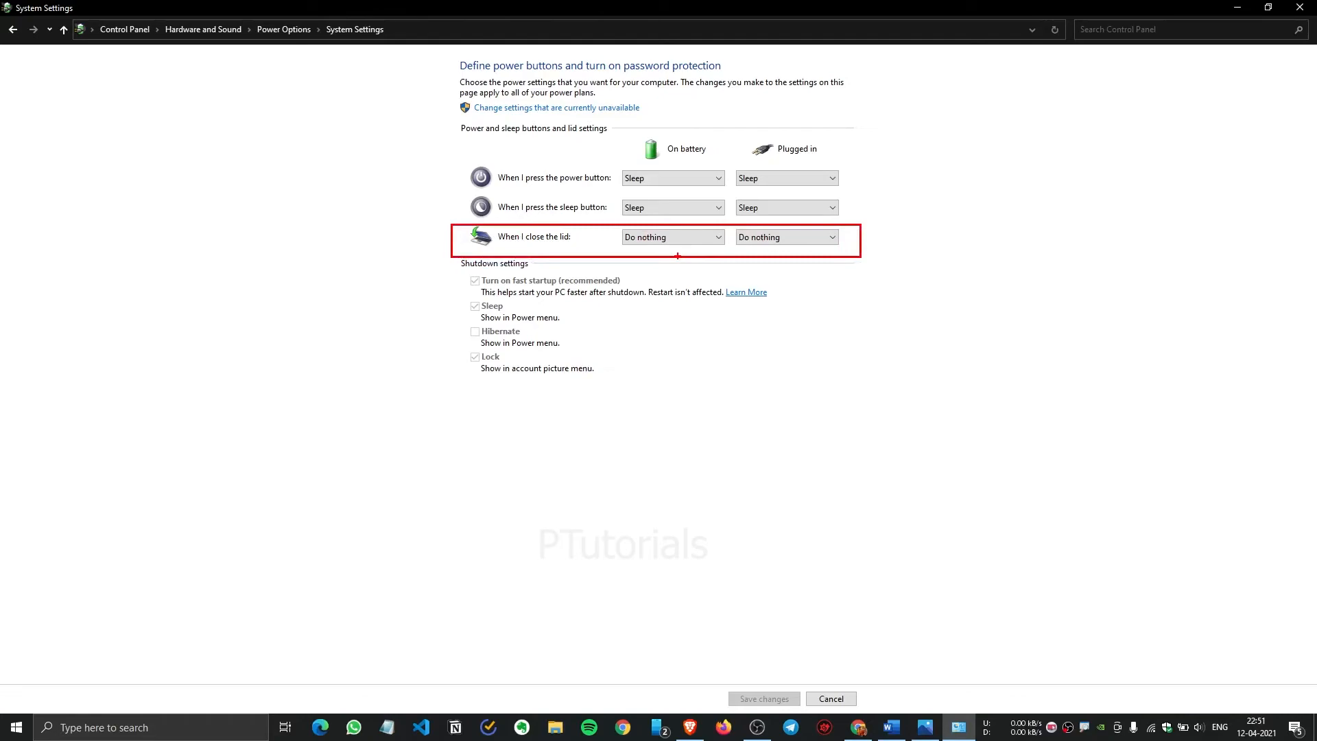
pyautogui.click(672, 237)
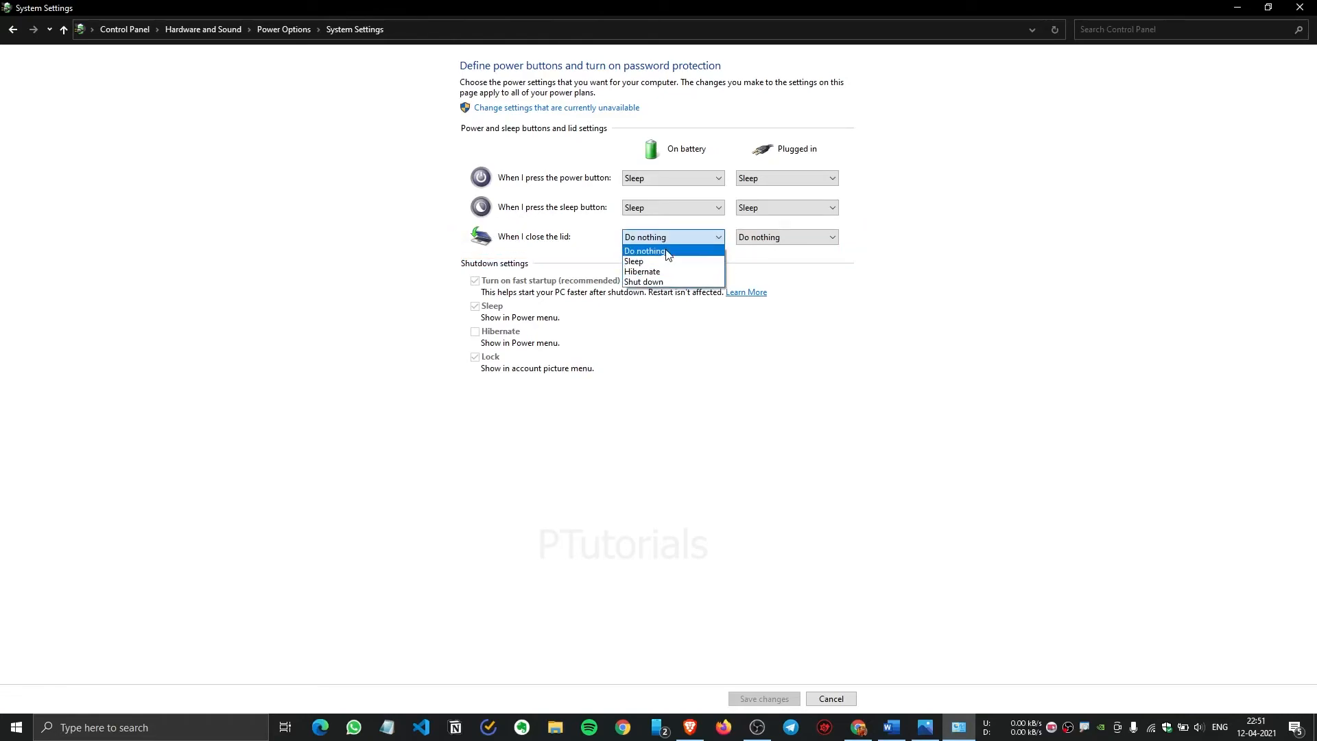
pyautogui.click(644, 250)
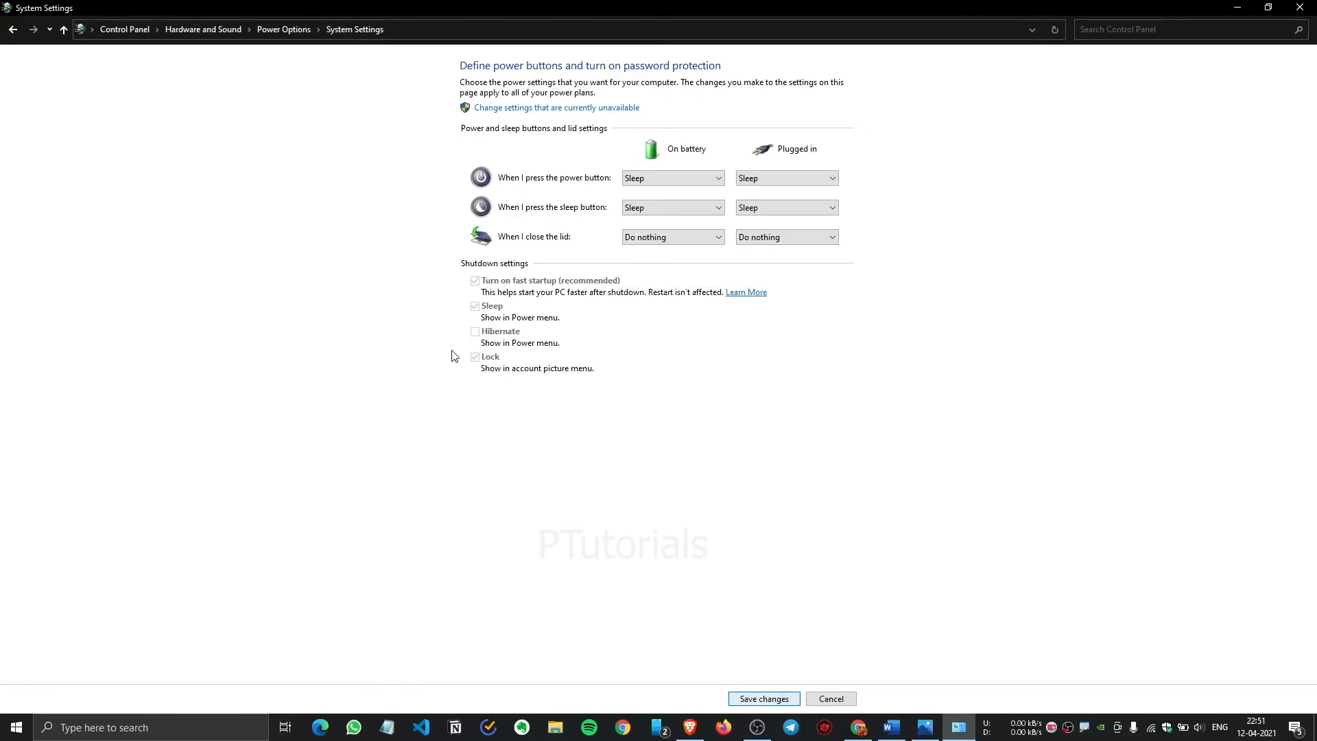
pyautogui.click(12, 28)
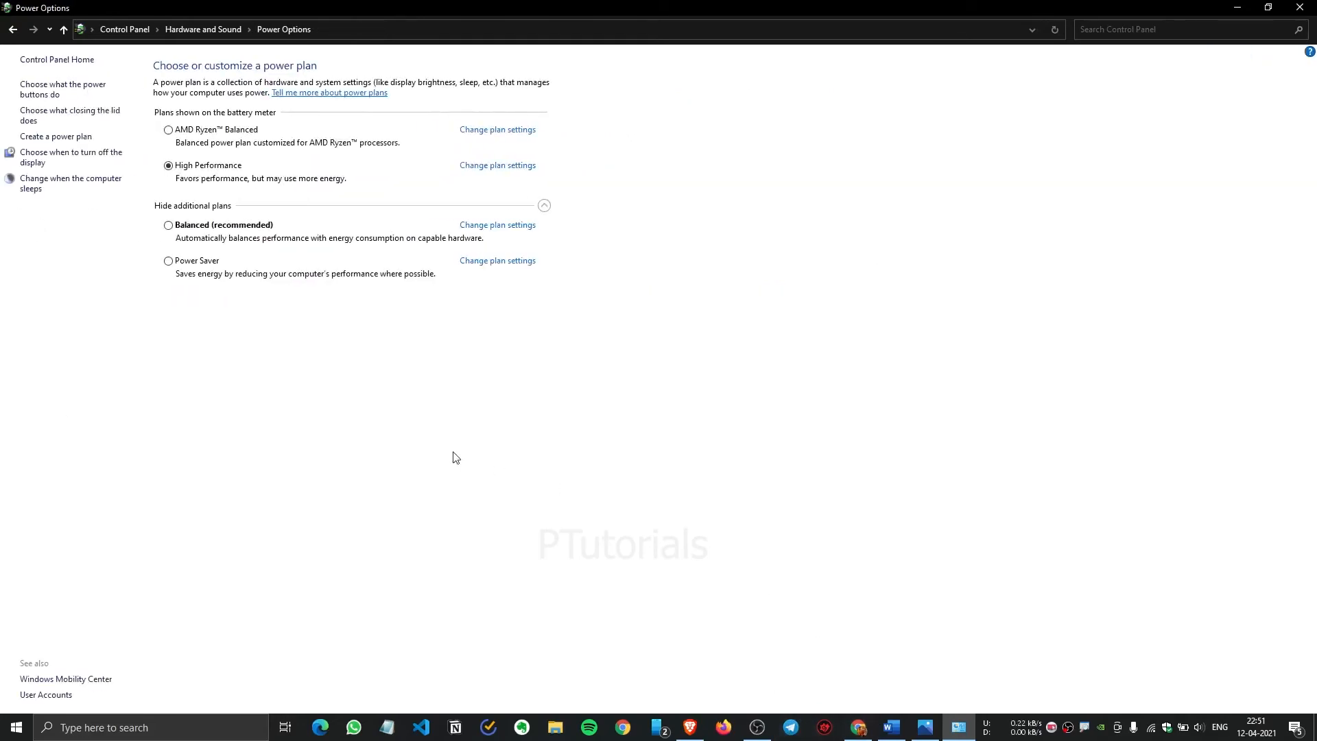
pyautogui.click(889, 727)
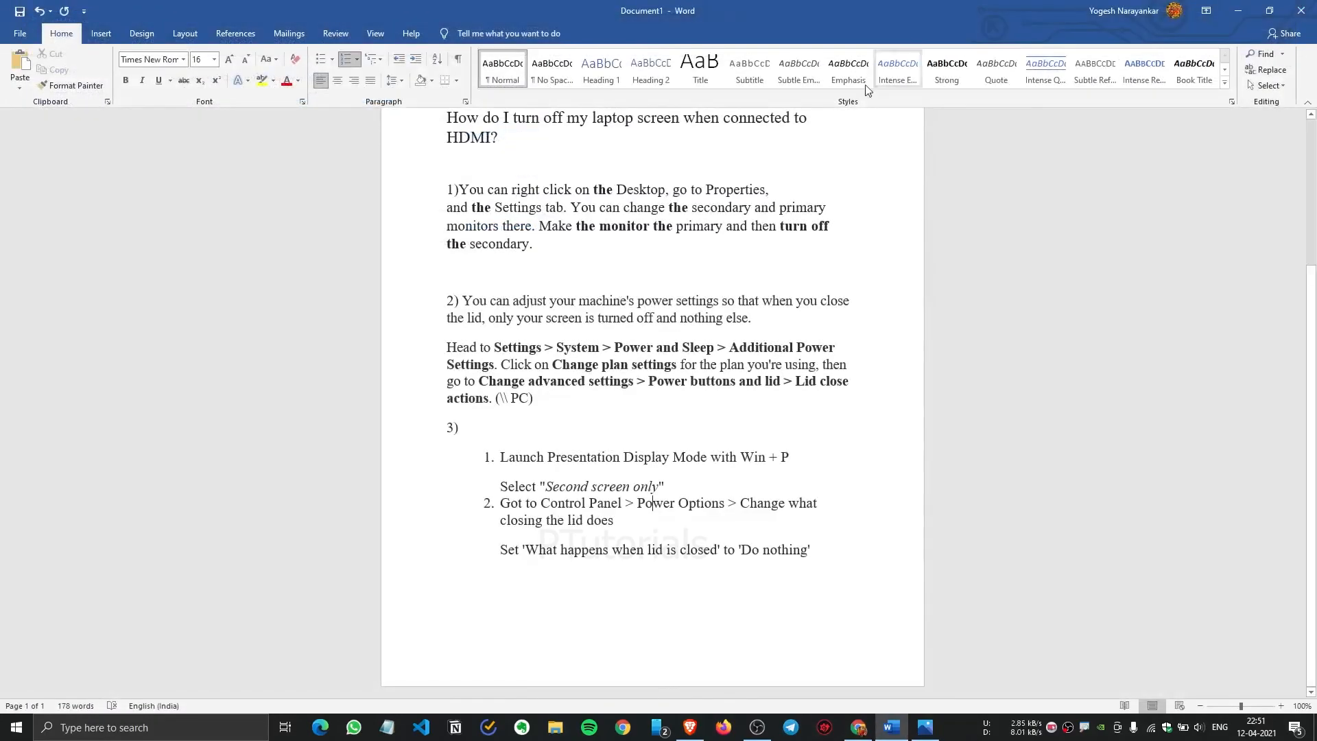
pyautogui.moveTo(698, 389)
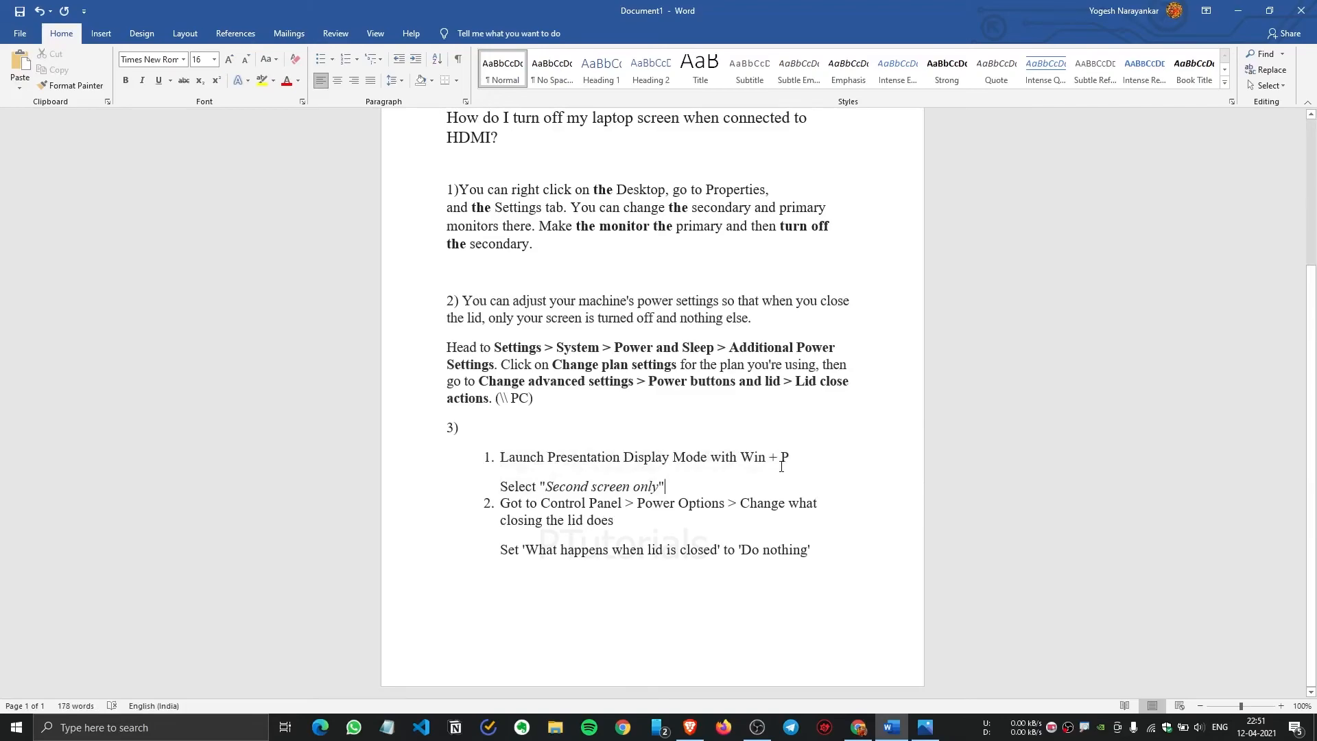
pyautogui.press('Win+P')
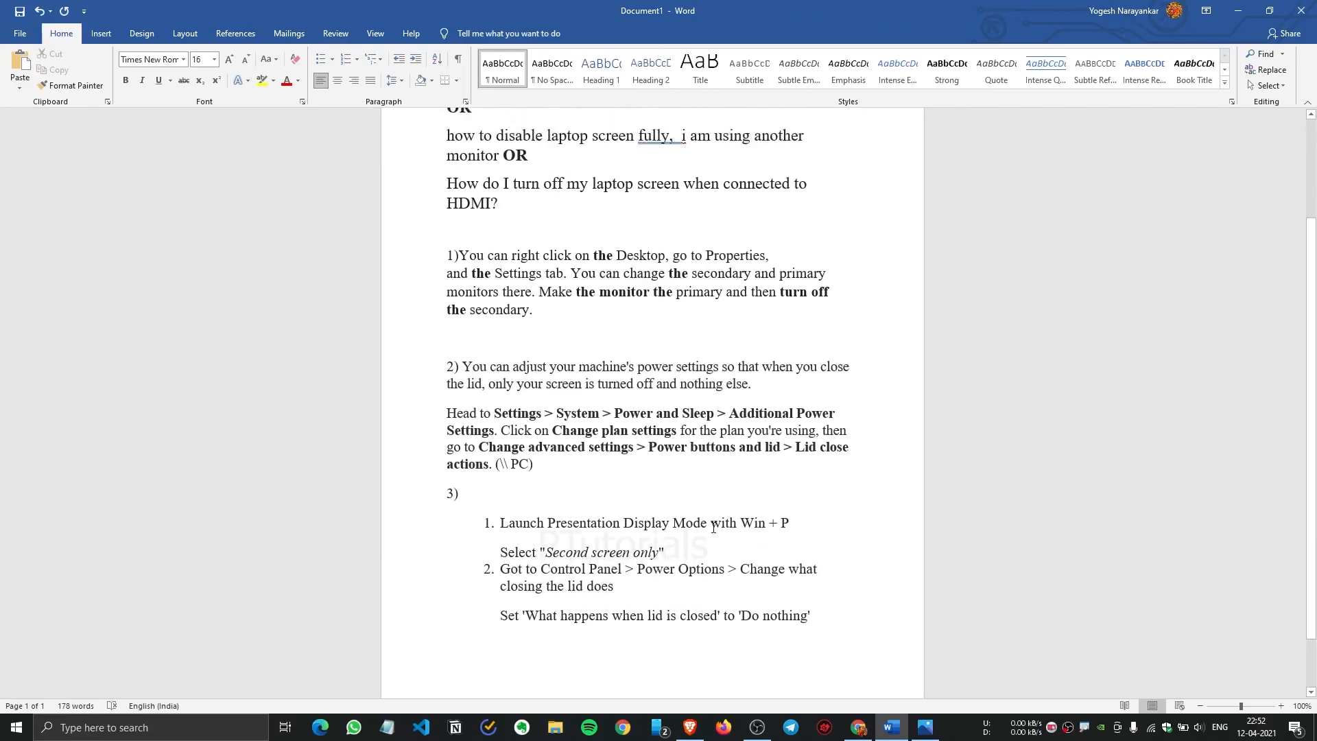
pyautogui.moveTo(772, 593)
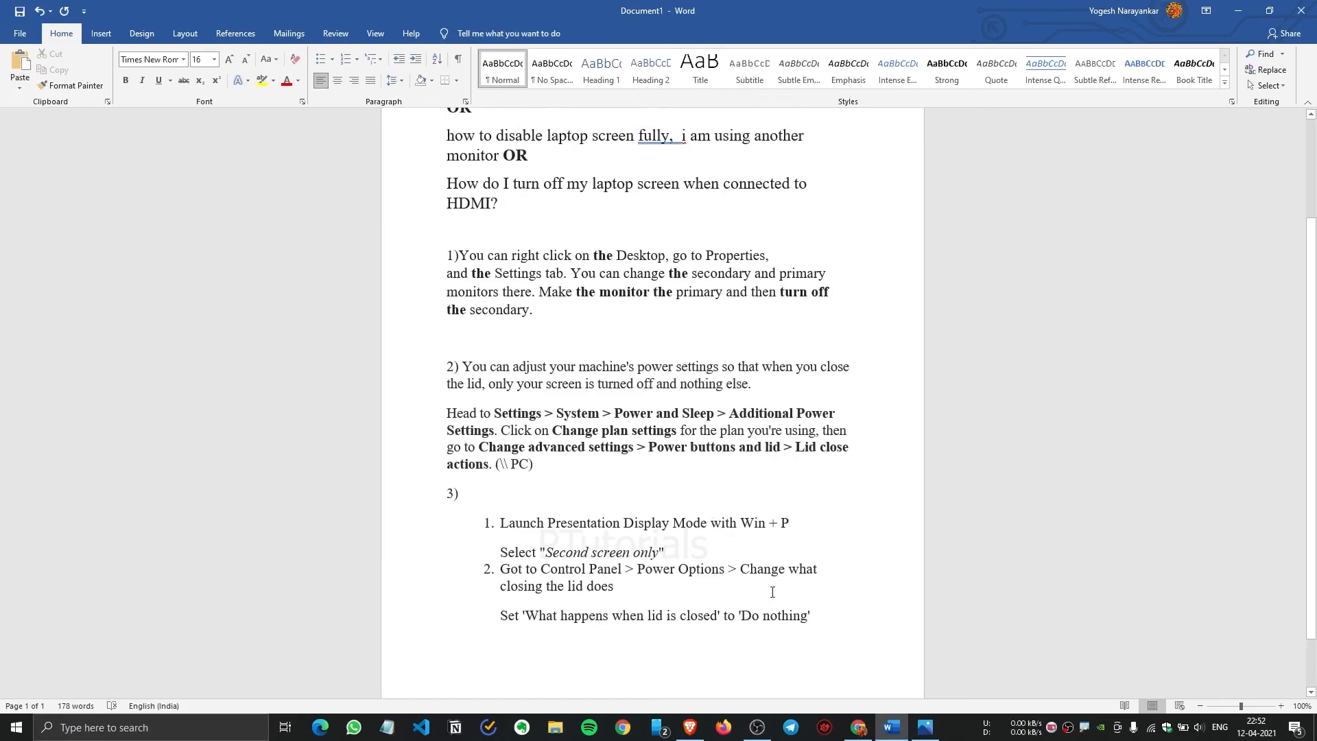